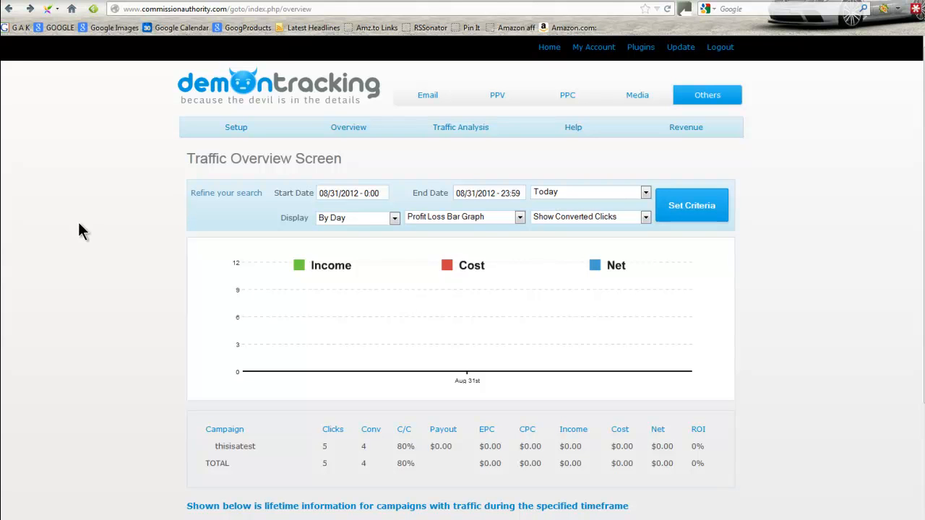
mouse_move(169, 217)
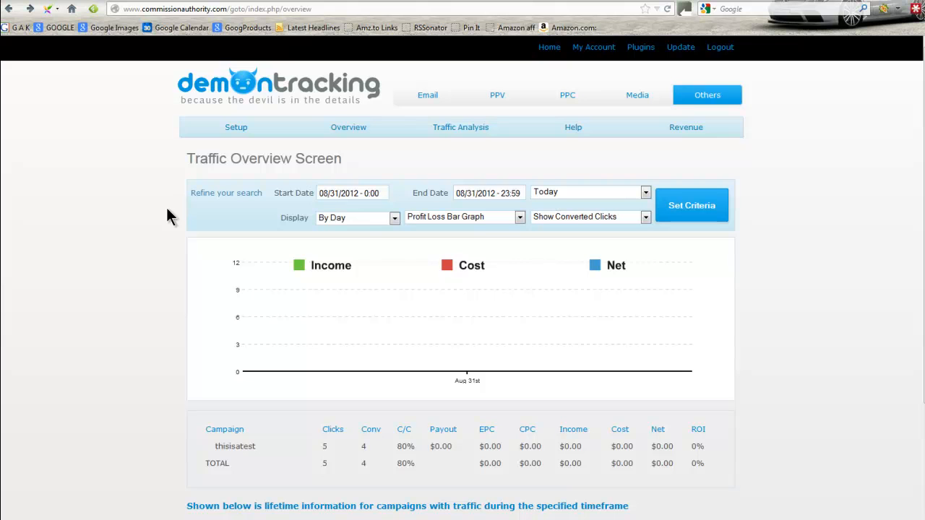
mouse_move(121, 180)
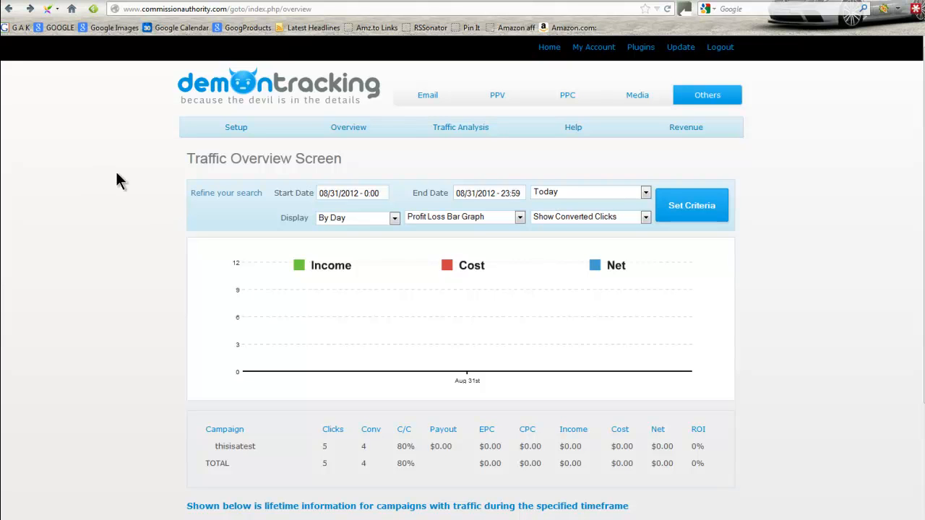
mouse_move(179, 402)
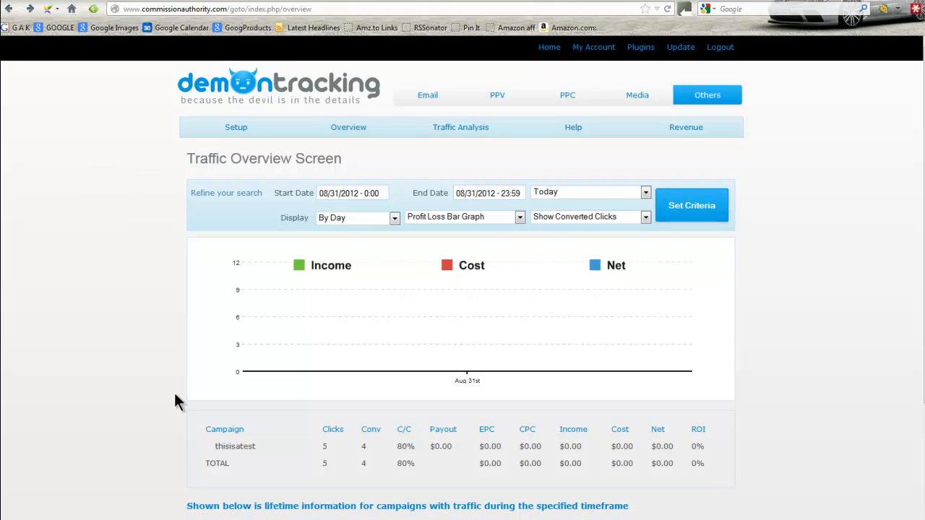
mouse_move(104, 484)
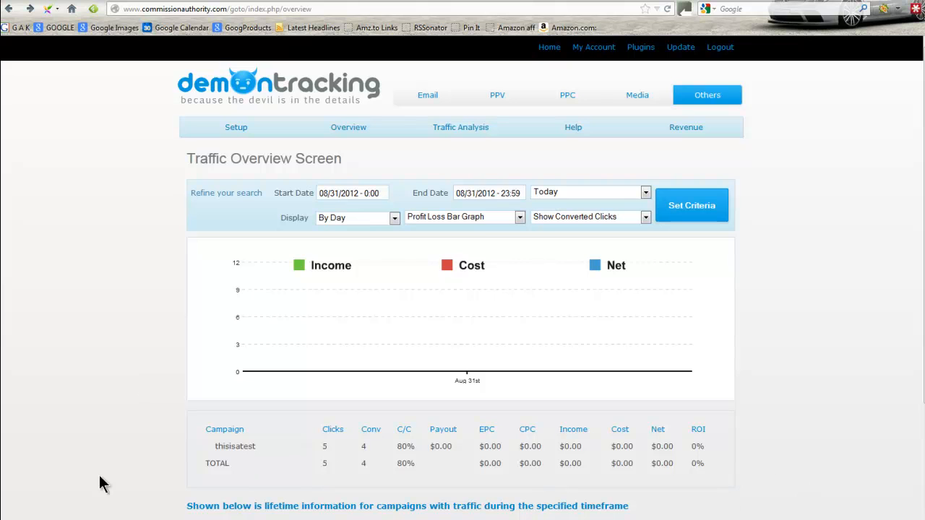
mouse_move(302, 349)
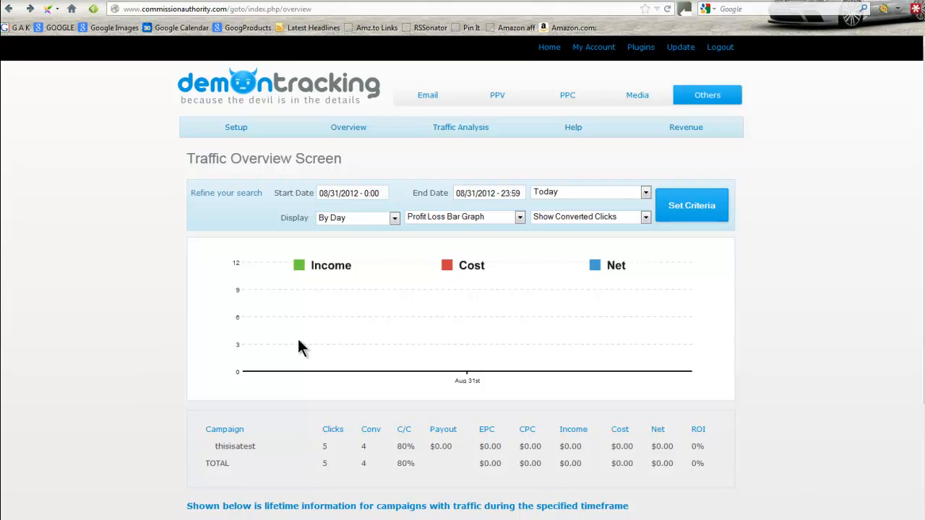
mouse_move(151, 198)
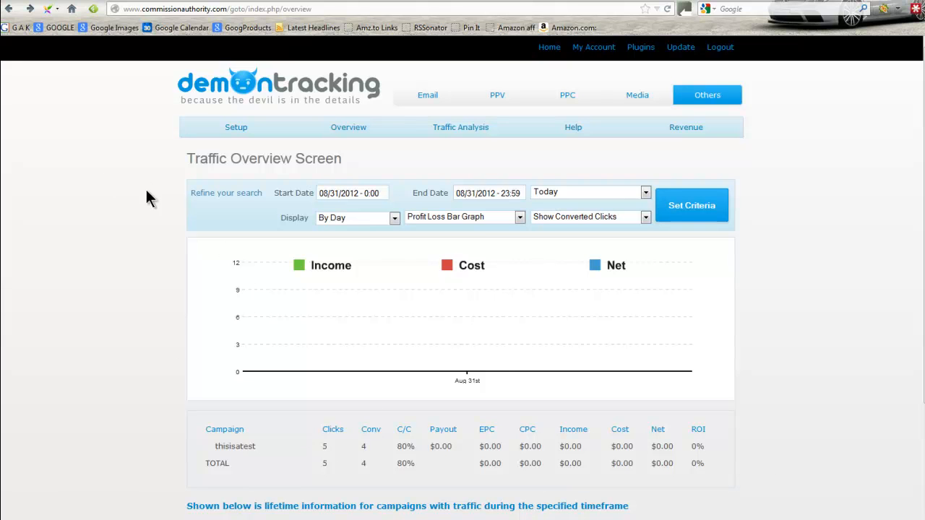
mouse_move(151, 177)
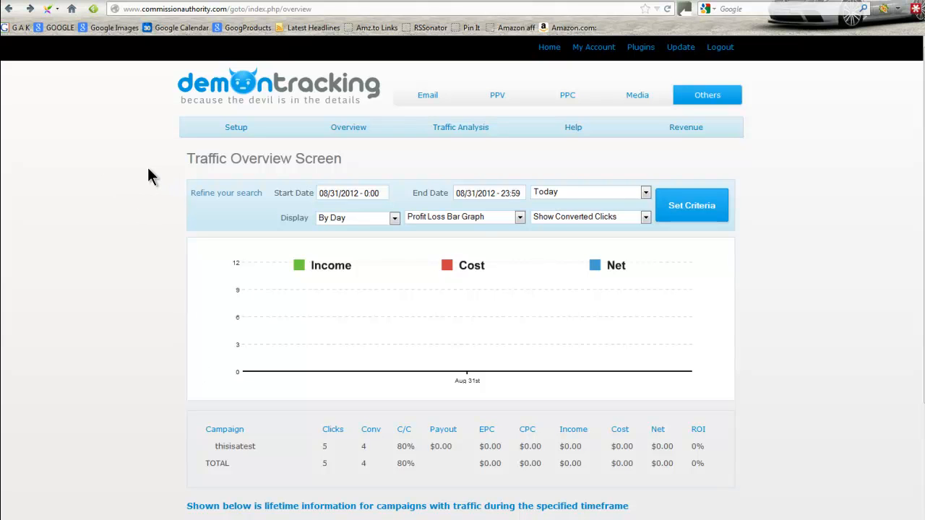
mouse_move(661, 430)
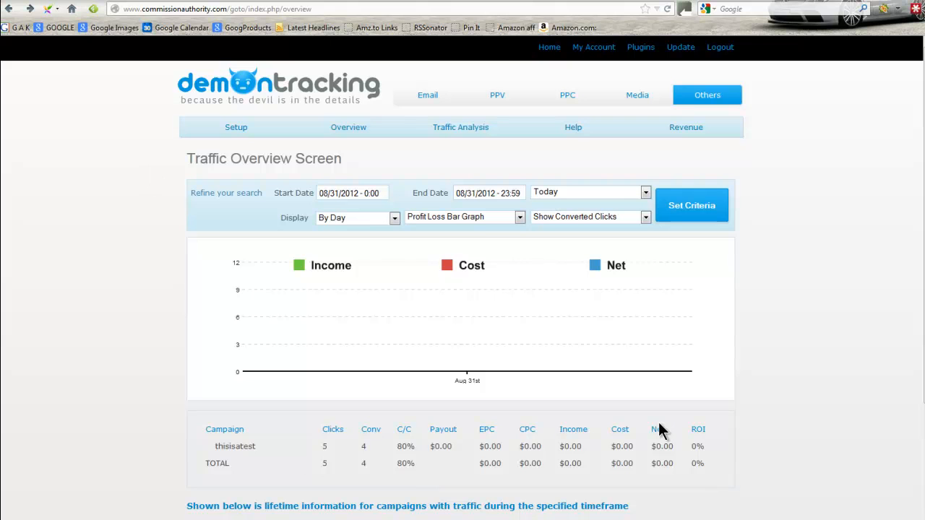
mouse_move(151, 308)
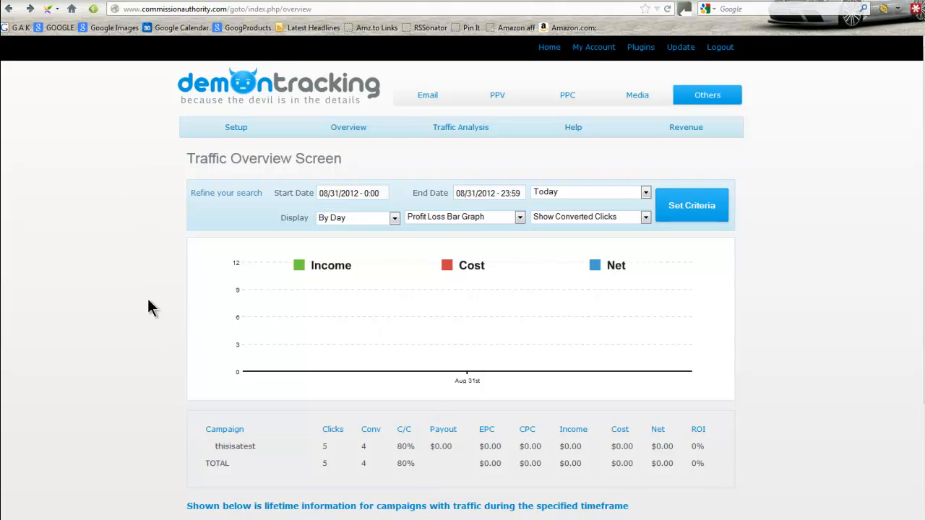
Create campaign test2 with Direct Linking, My Network, its account, and Hide Referrer off.
click(236, 127)
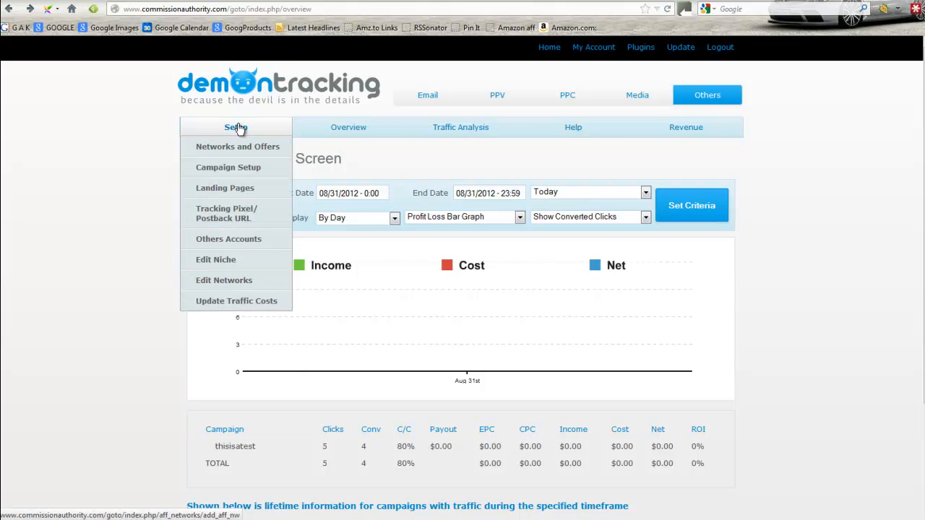
mouse_move(231, 131)
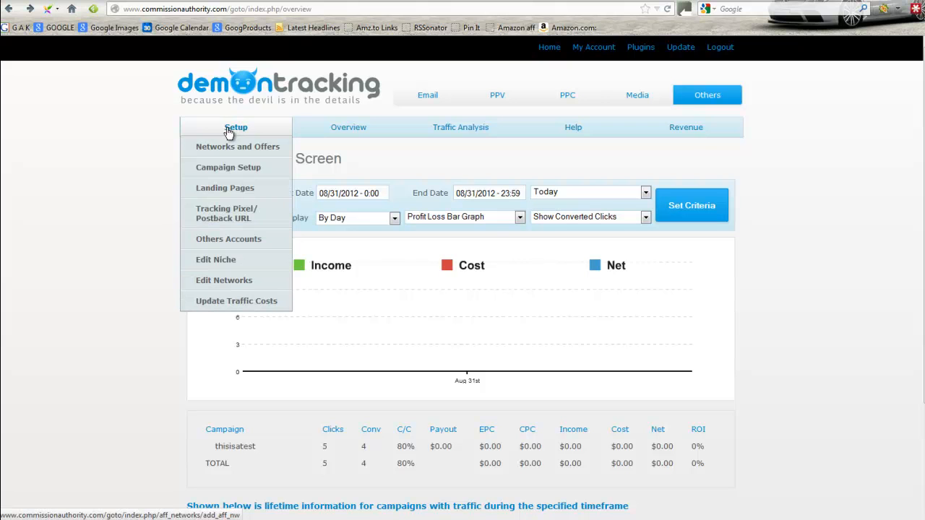
click(228, 167)
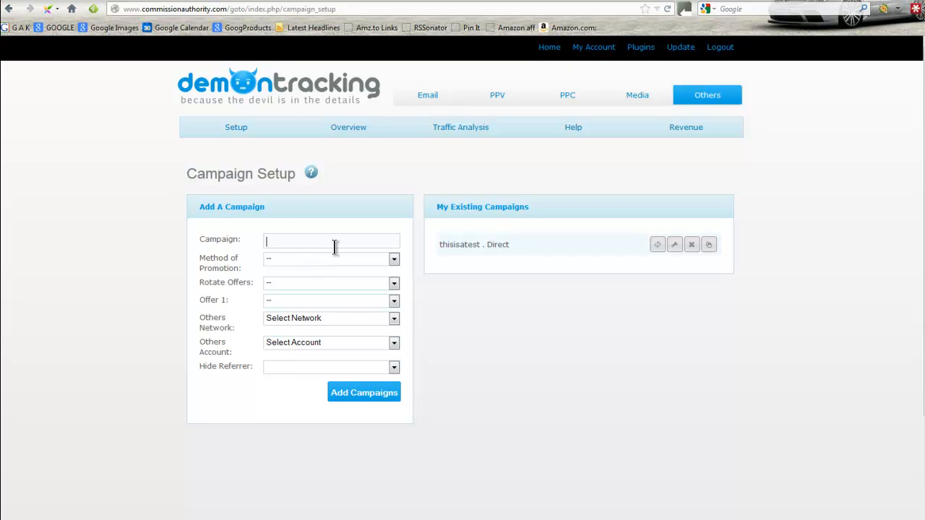
text(test2)
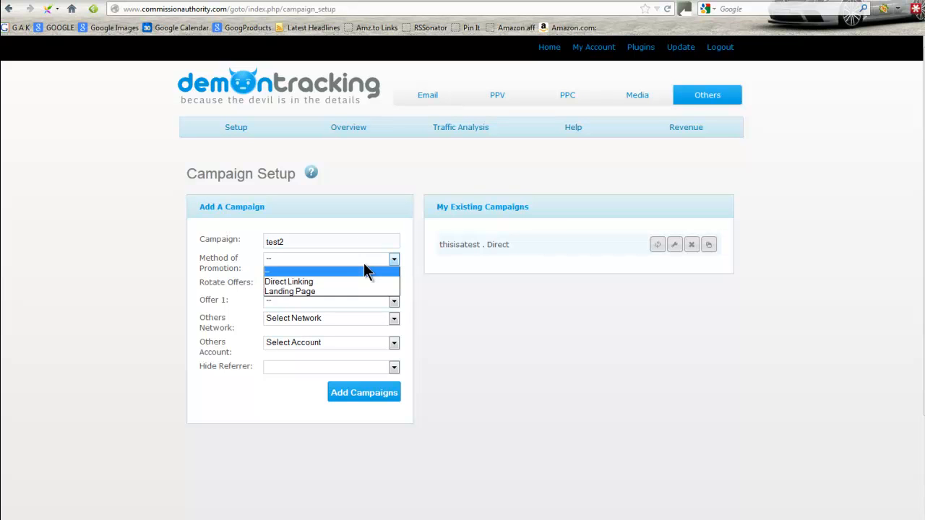
click(288, 281)
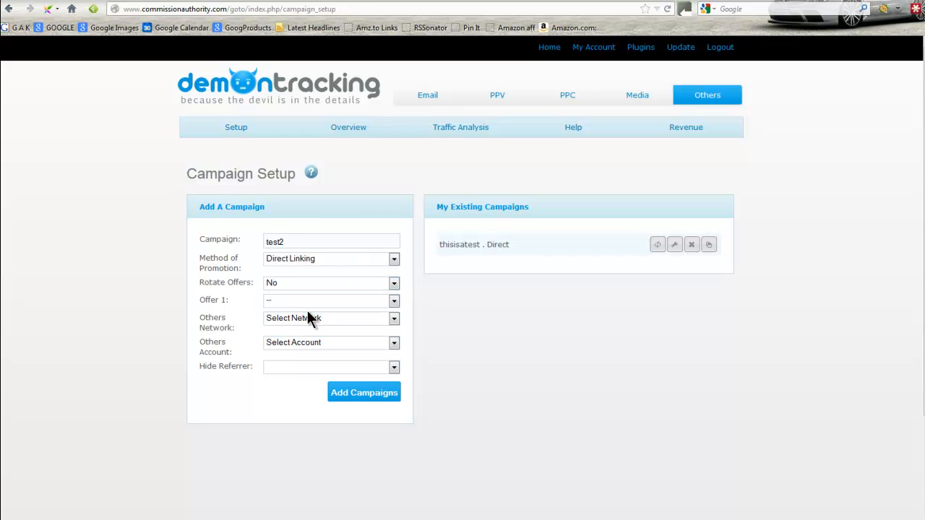
mouse_move(281, 331)
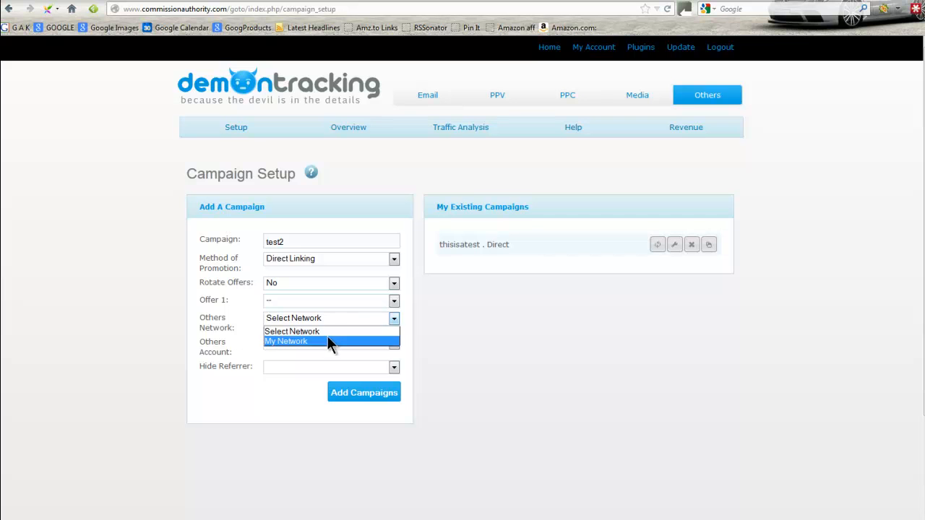
click(286, 341)
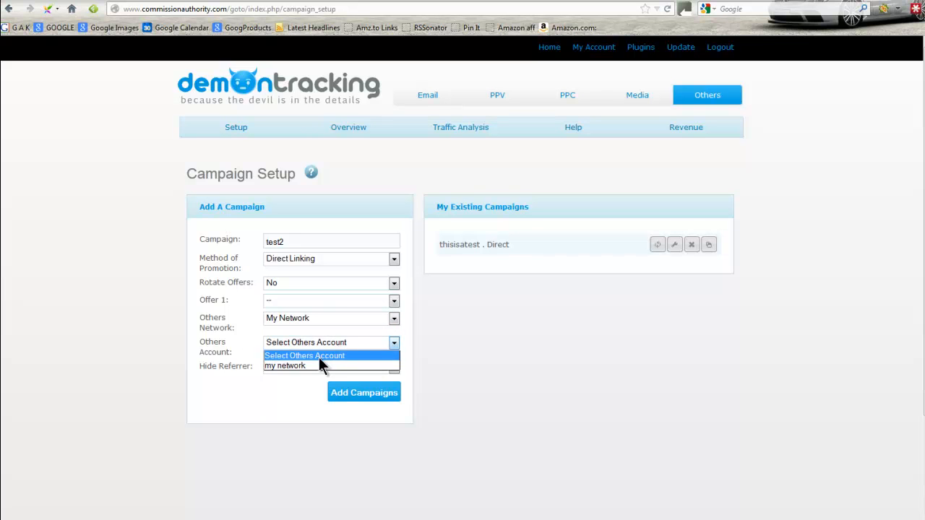
click(284, 365)
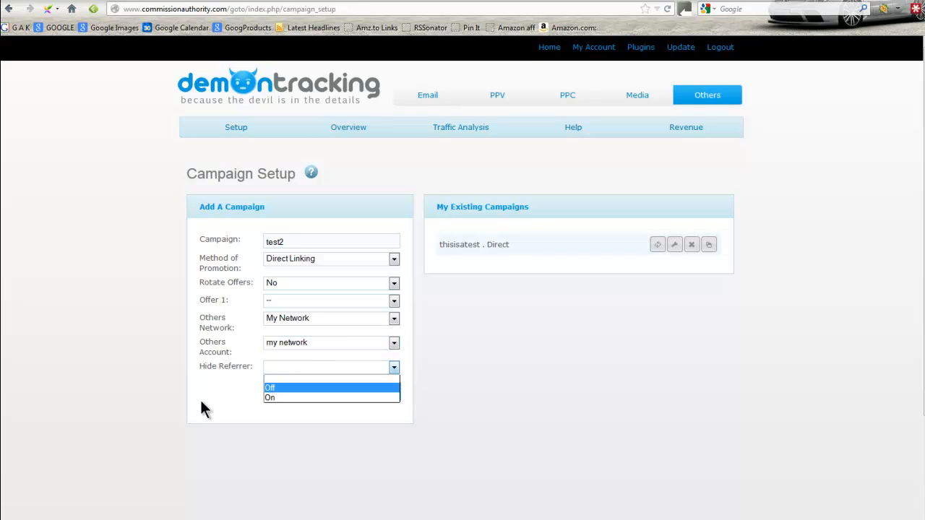
click(289, 388)
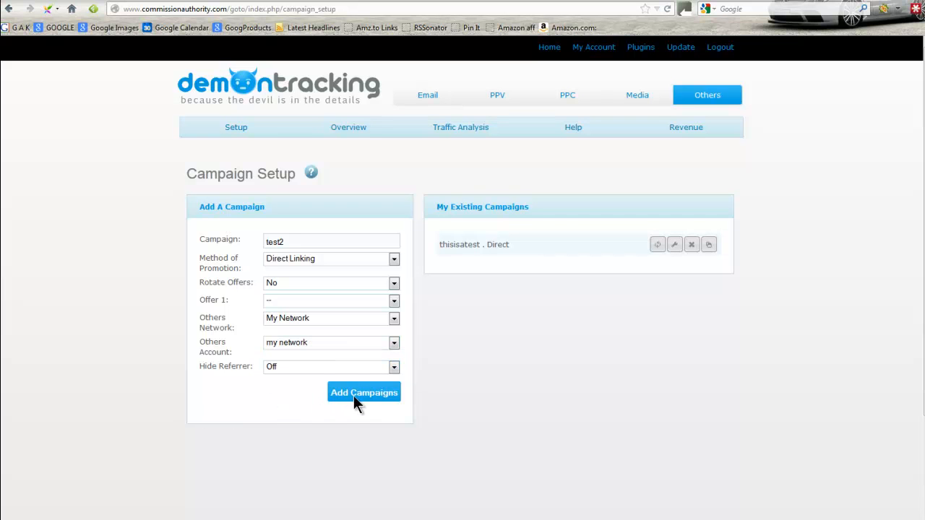
click(364, 392)
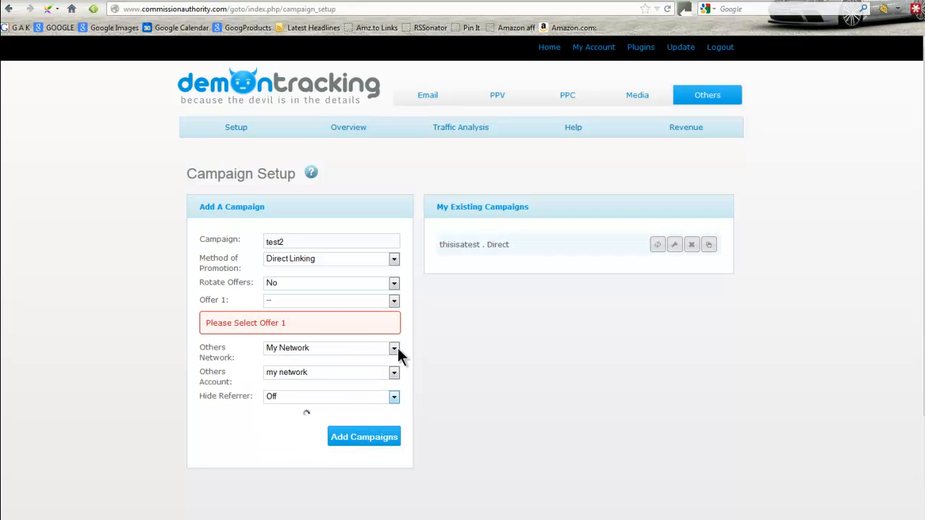
Set the offer to My Squeeze Page, resubmit, and copy the generated tracking link.
click(394, 299)
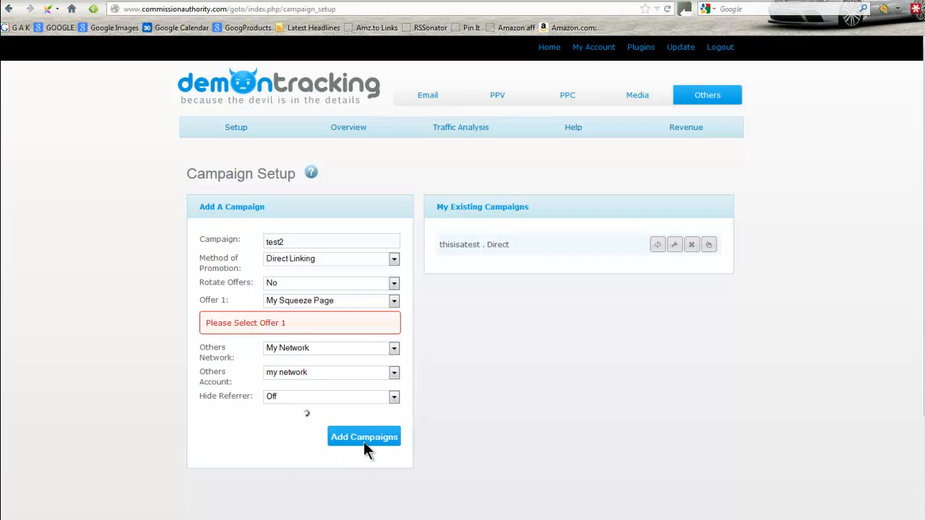
click(363, 436)
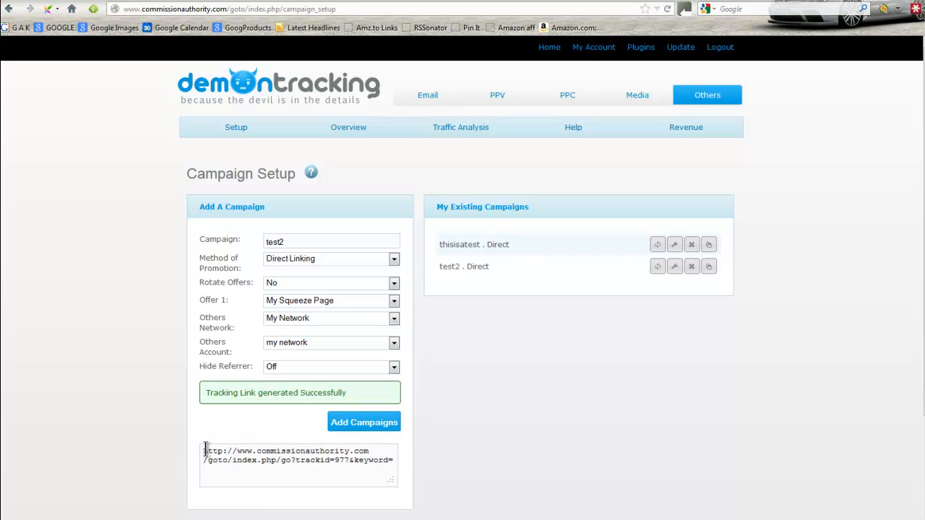
triple_click(296, 455)
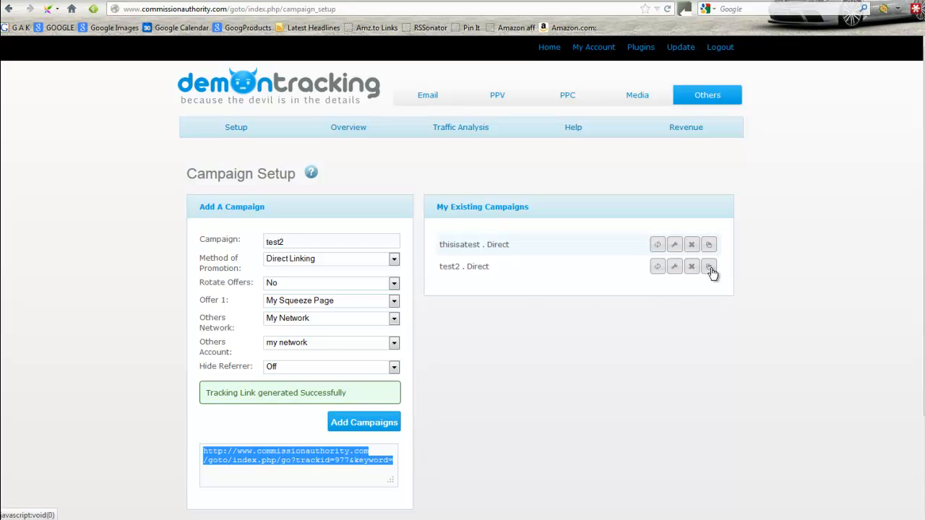
click(709, 266)
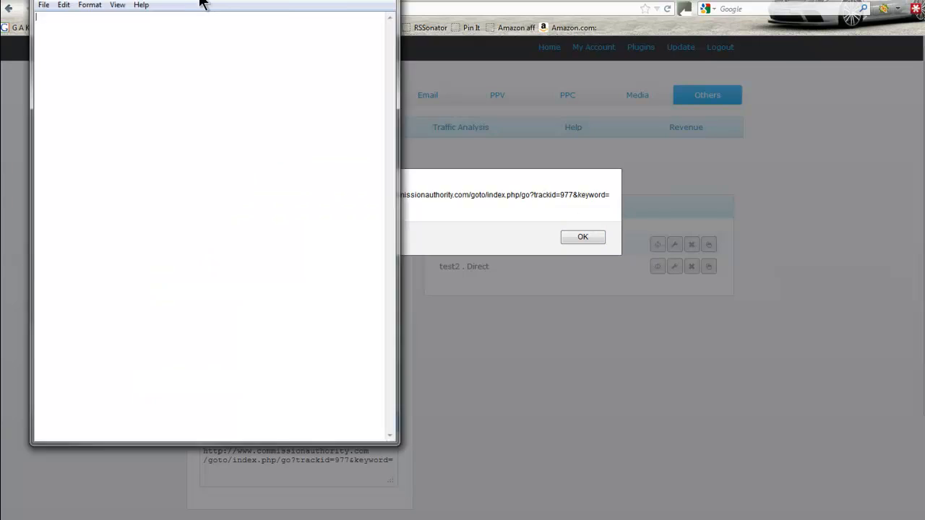
Paste the test2 tracking link into Notepad and append the keyword Johnc.
click(582, 237)
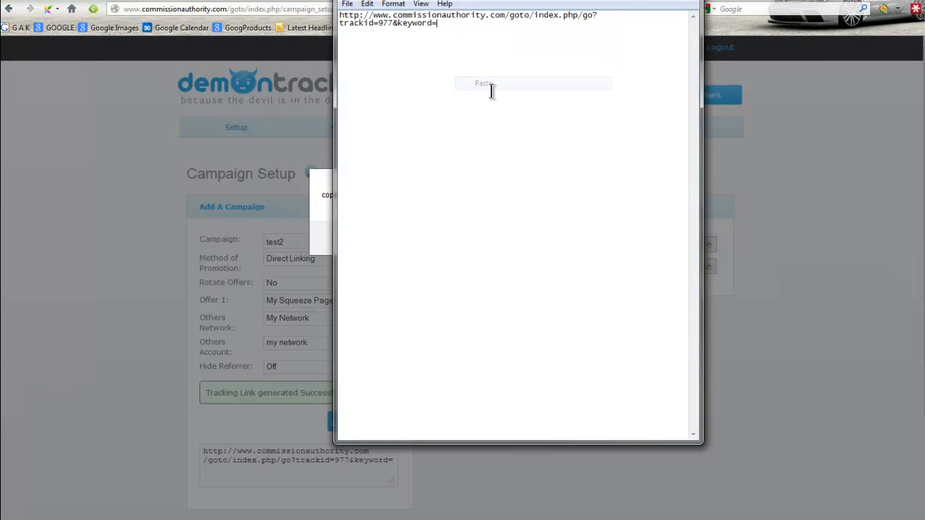
click(484, 84)
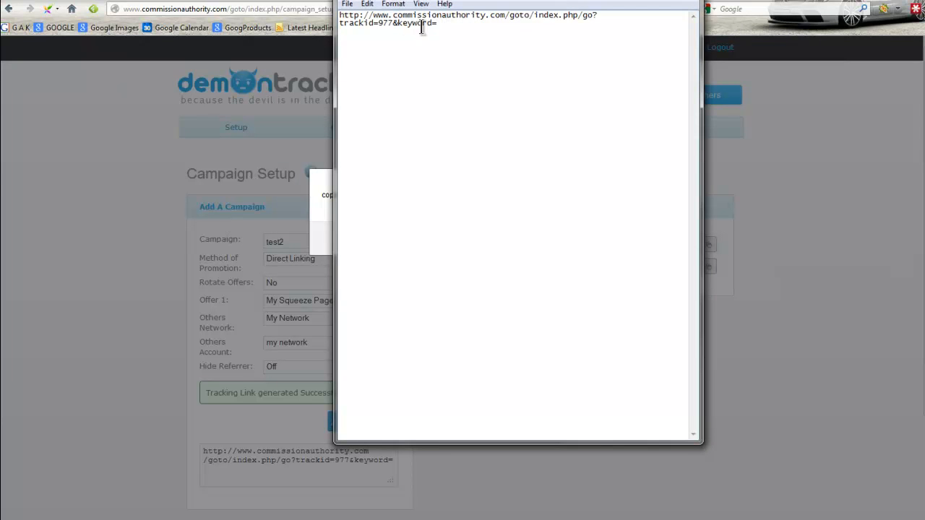
drag(340, 15, 436, 22)
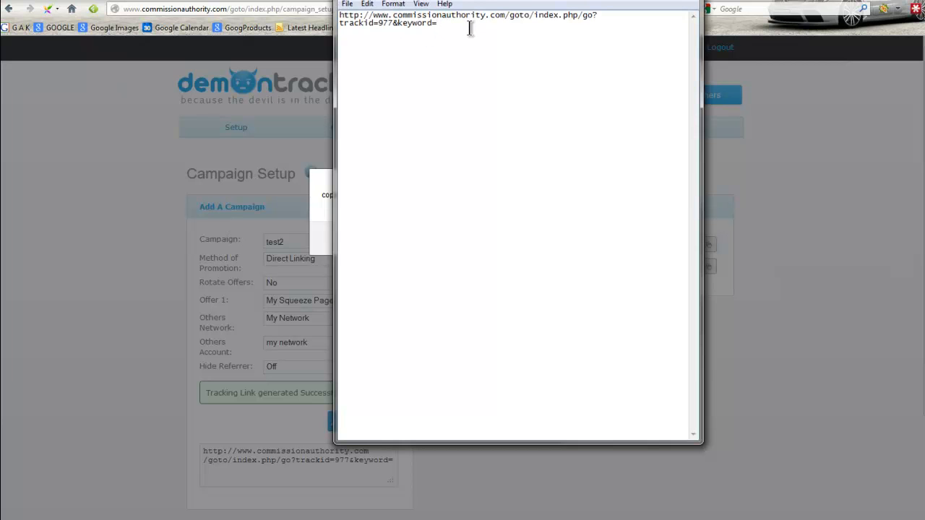
text(Jo)
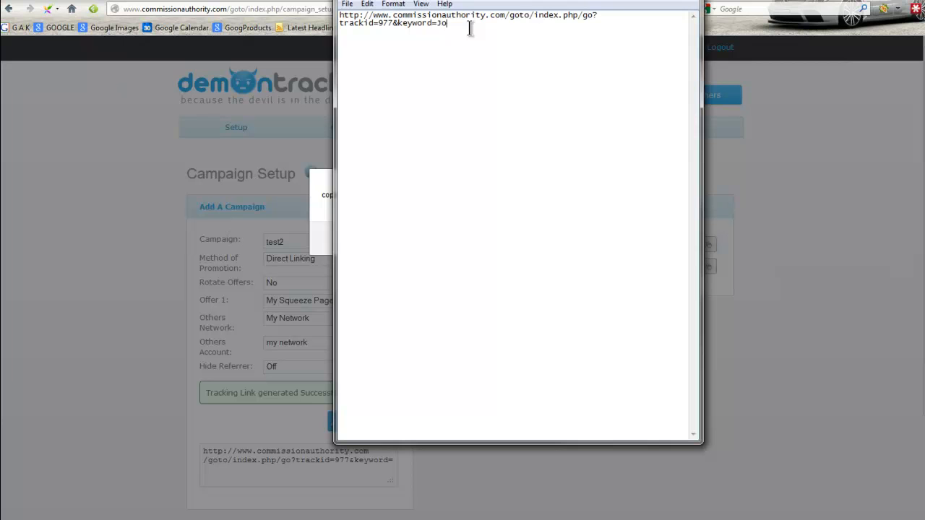
text(hnc)
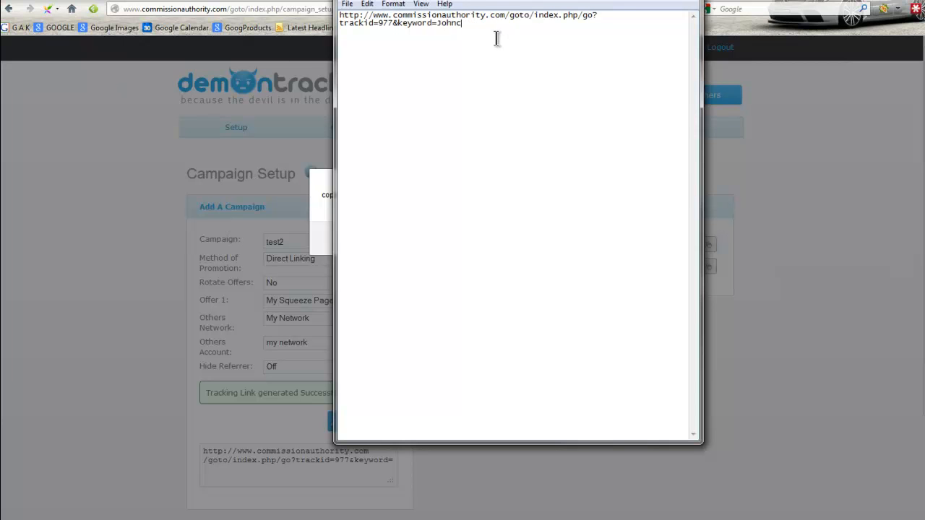
mouse_move(567, 7)
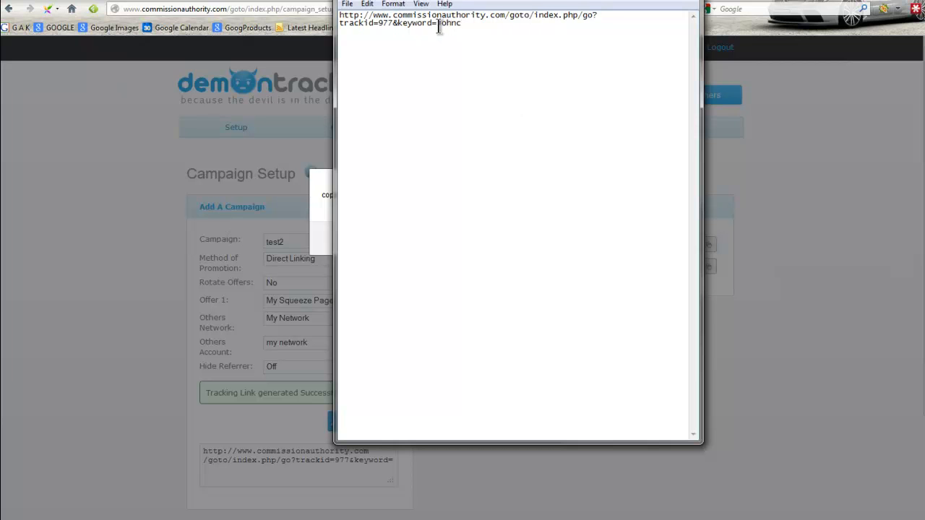
double_click(448, 23)
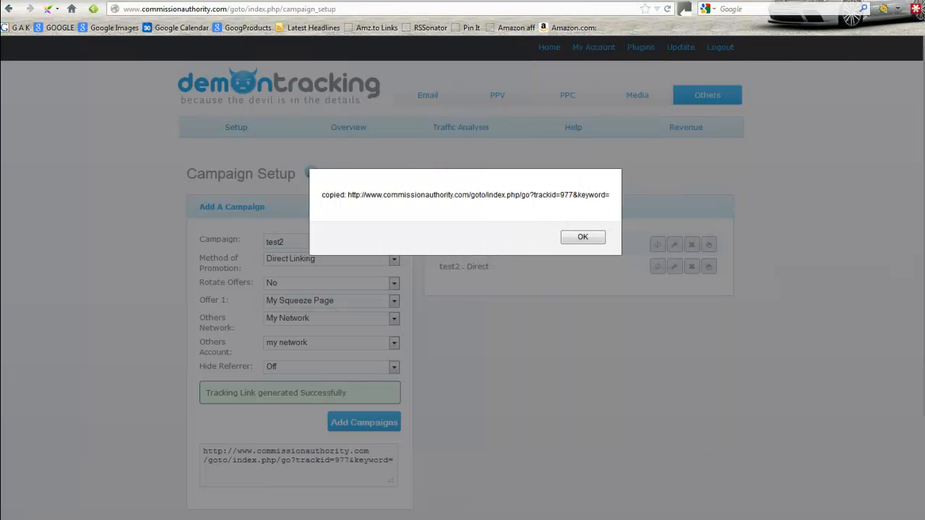
Dismiss the confirmation and select the Simple Global Tracking Pixel code on the Pixel/Postback page.
click(582, 236)
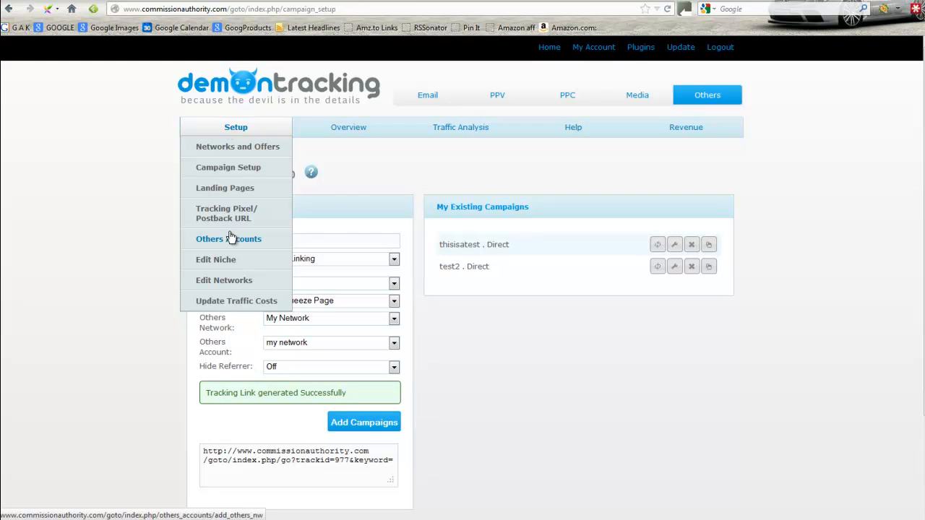
mouse_move(229, 222)
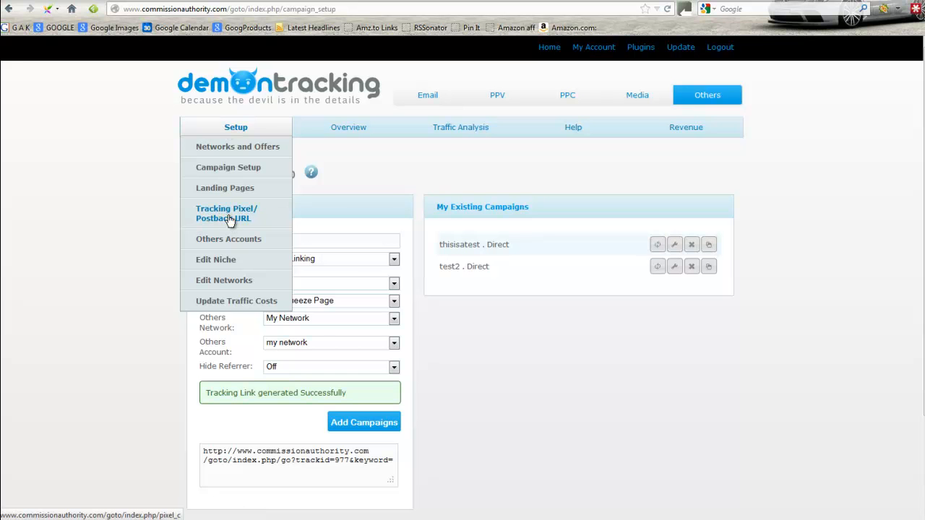
click(226, 213)
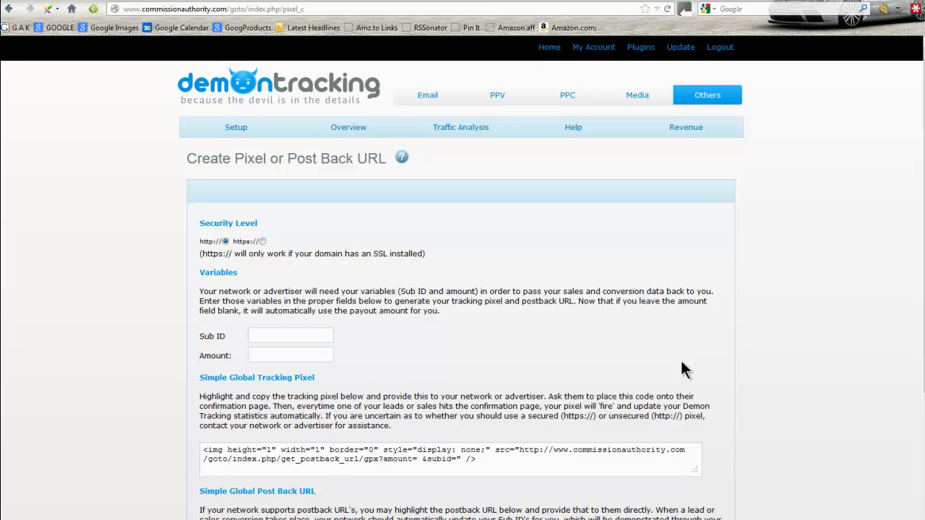
scroll(down, 3)
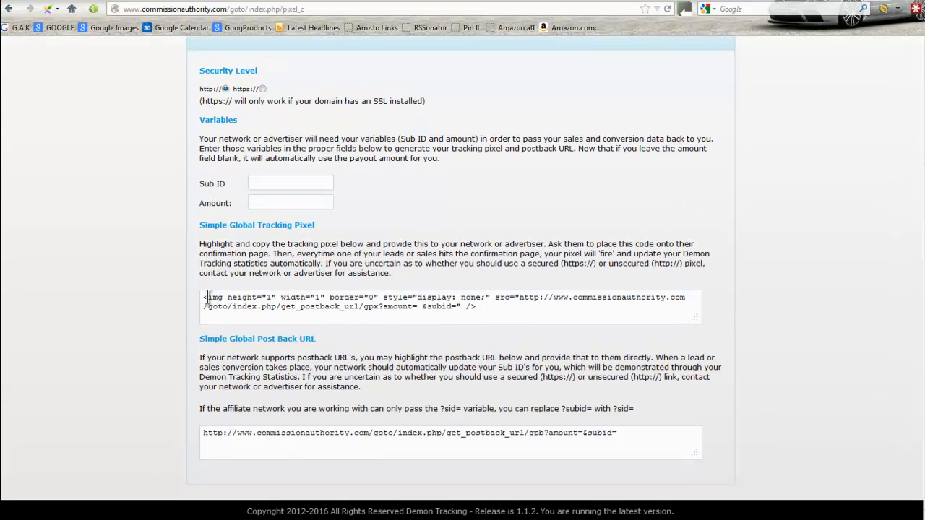
drag(206, 297, 491, 297)
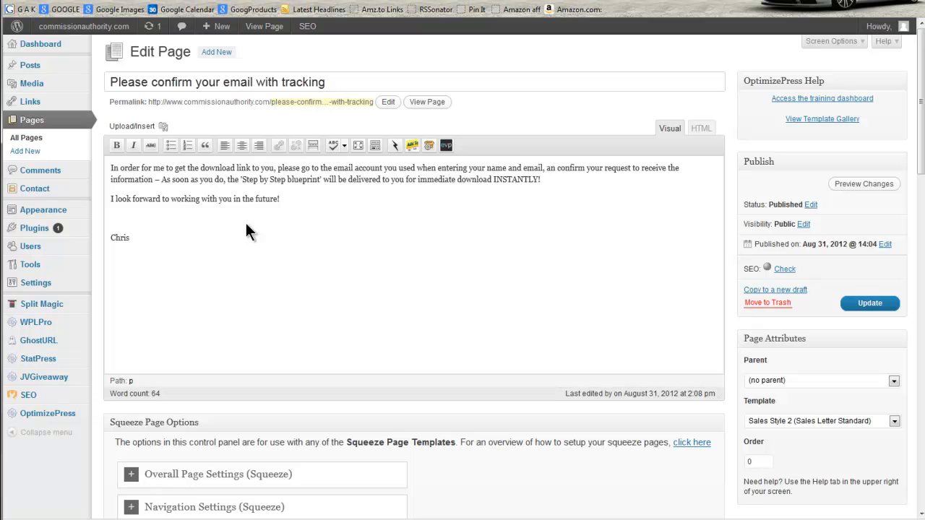
mouse_move(603, 128)
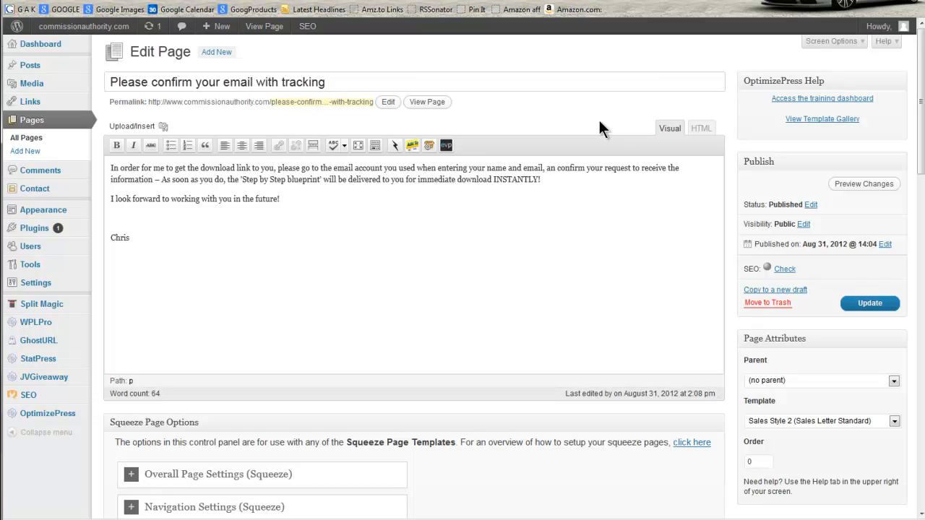
mouse_move(490, 114)
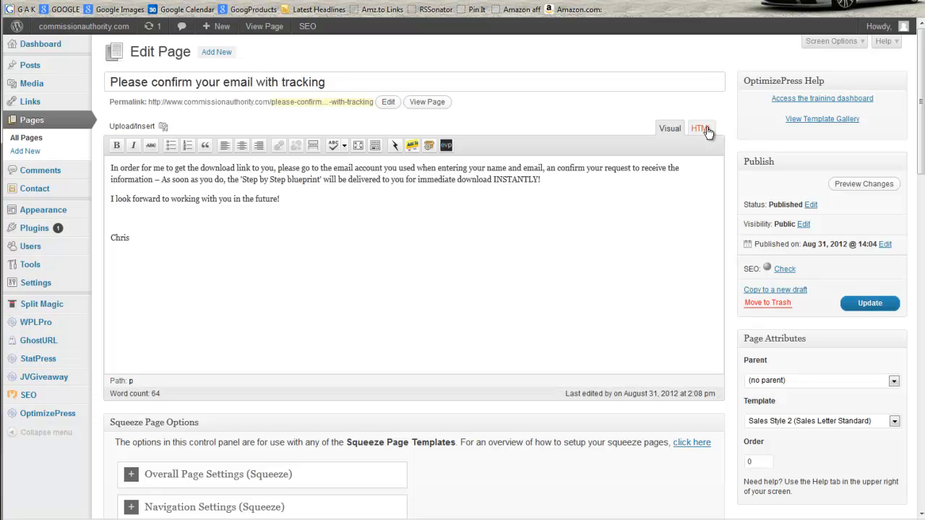
Add the pixel code in HTML view, update the page, and open its live view in a new window.
click(700, 127)
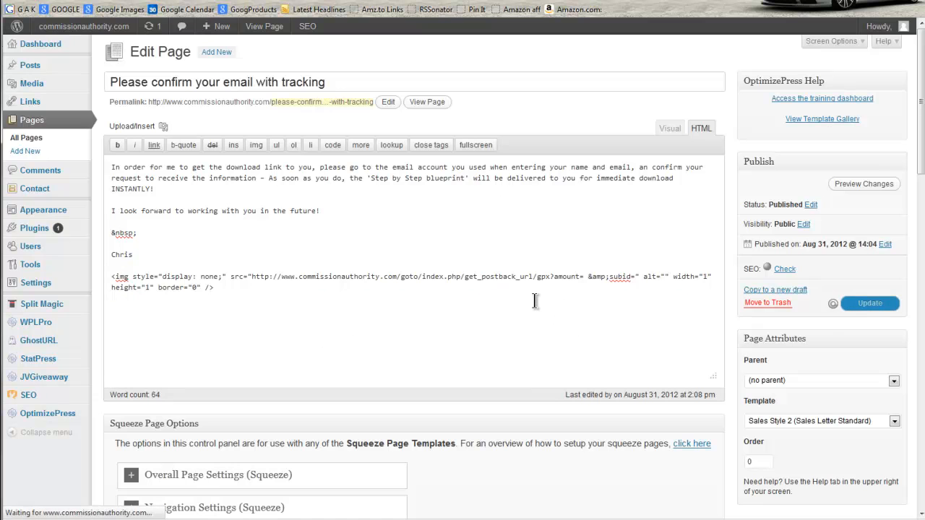
click(869, 302)
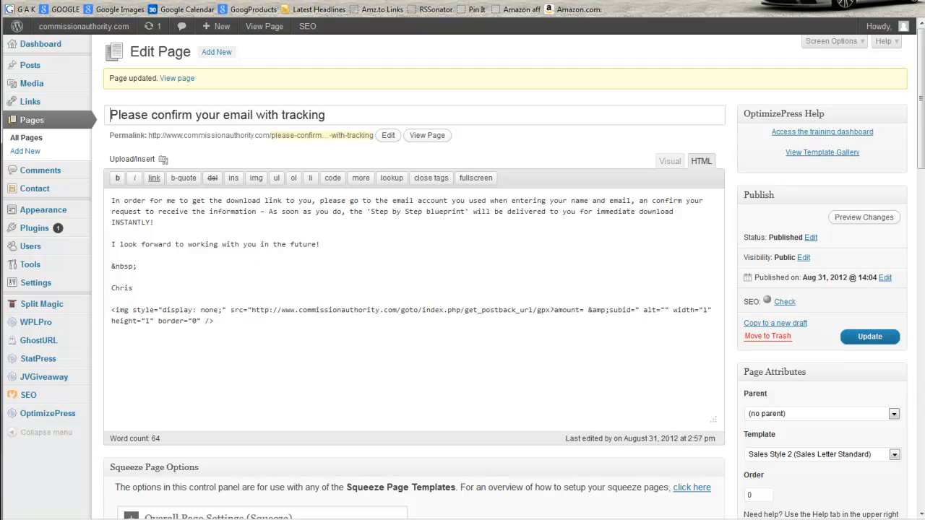
right_click(426, 136)
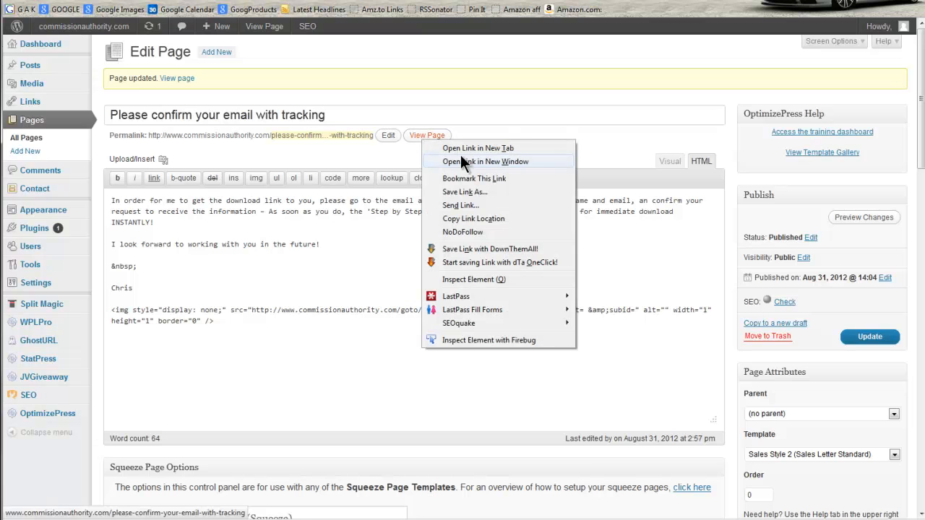
click(476, 148)
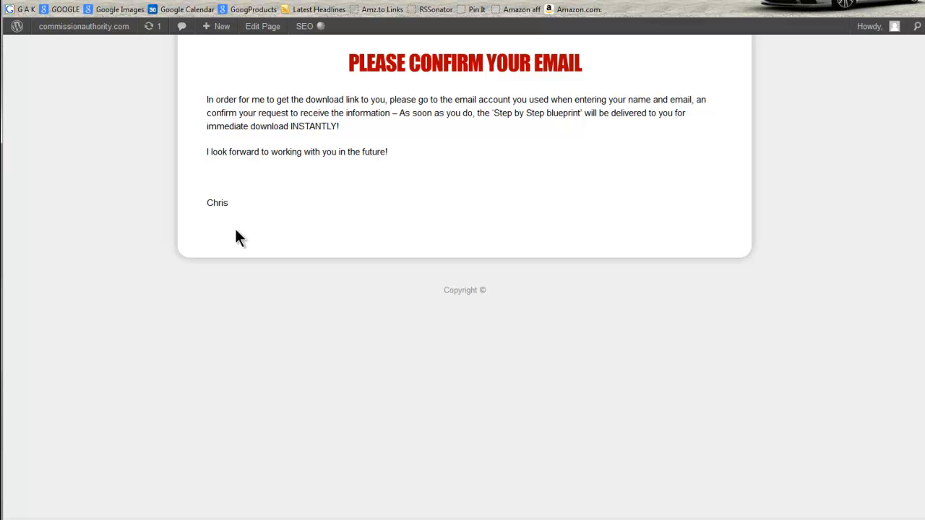
mouse_move(502, 119)
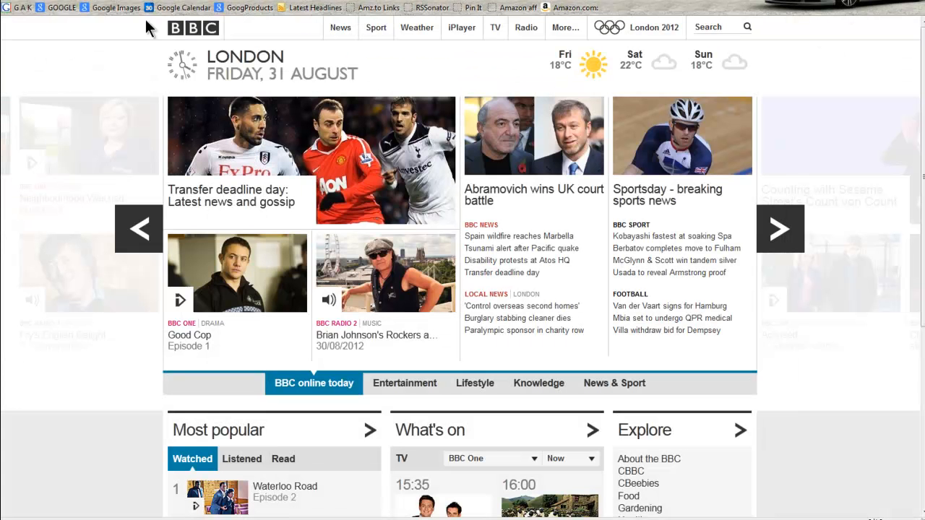
mouse_move(200, 90)
text(http://www.commissionauthority.com/goto/index.php/go?trackid=977&keyword=Johnc)
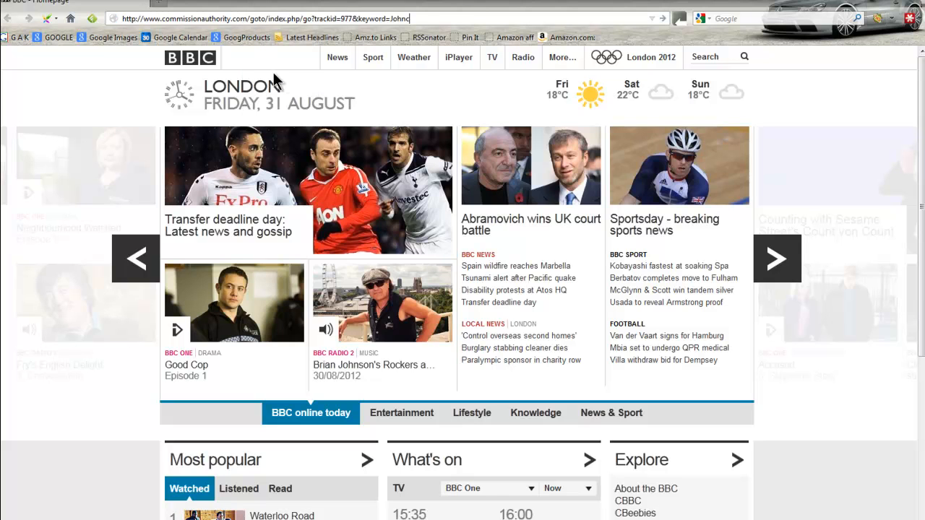
Load the test2 tracking link with keyword Johnc in Firefox's address bar.
click(241, 18)
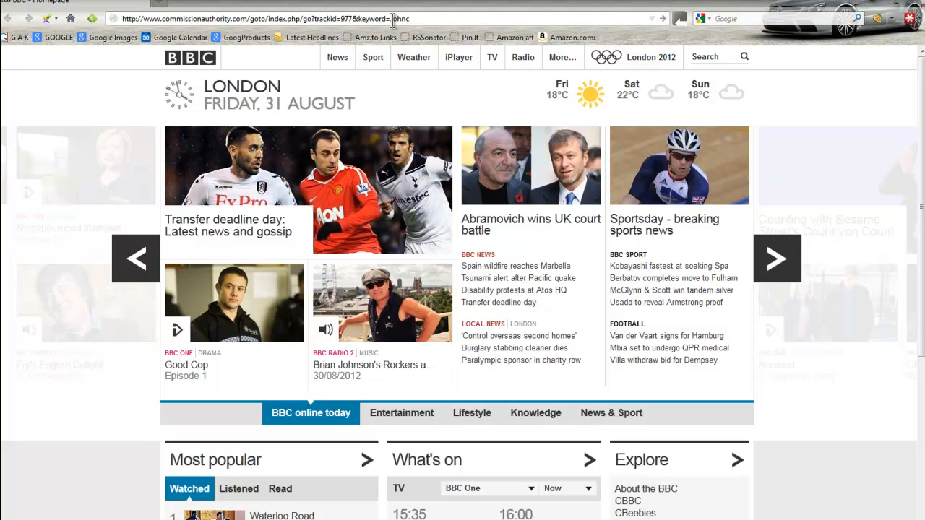
text(Johnc)
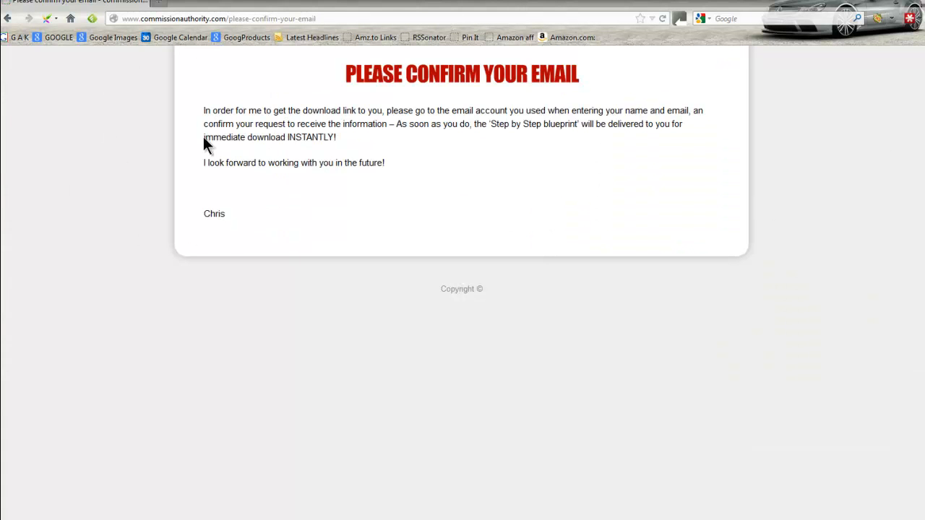
mouse_move(368, 145)
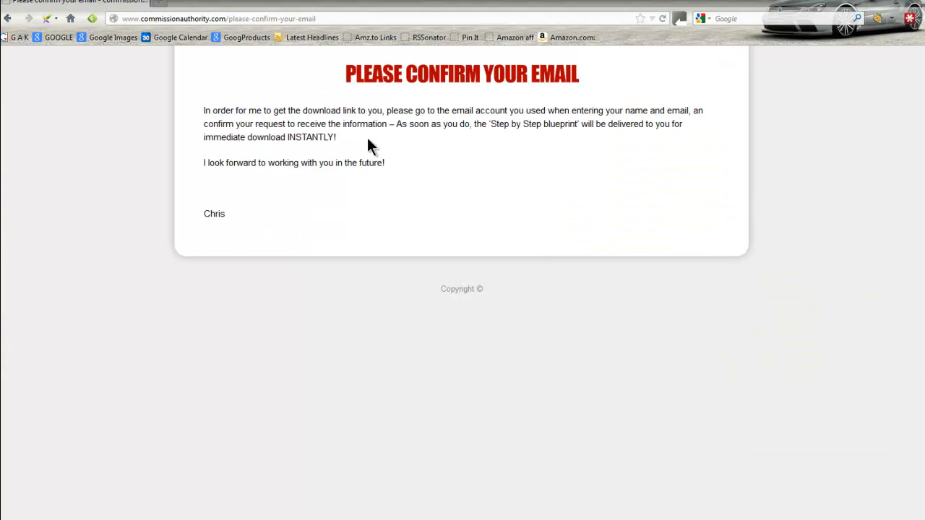
mouse_move(321, 100)
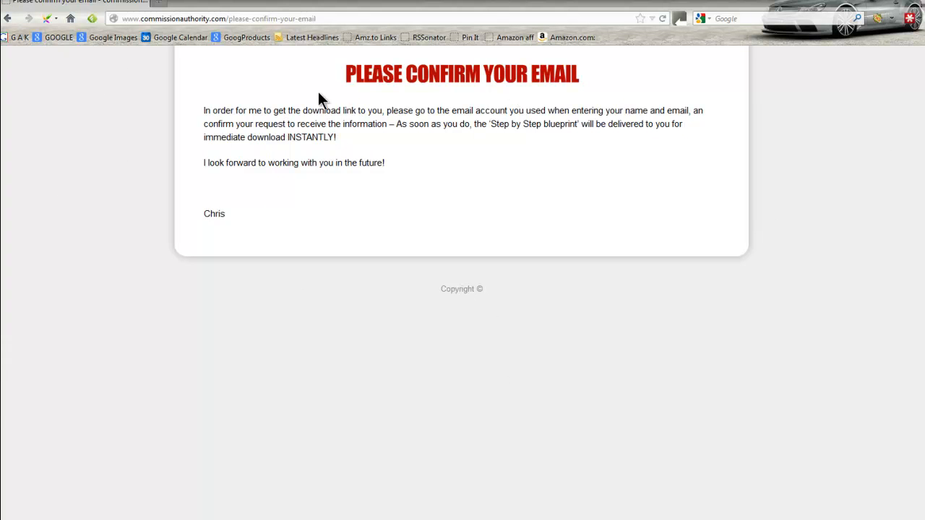
mouse_move(324, 333)
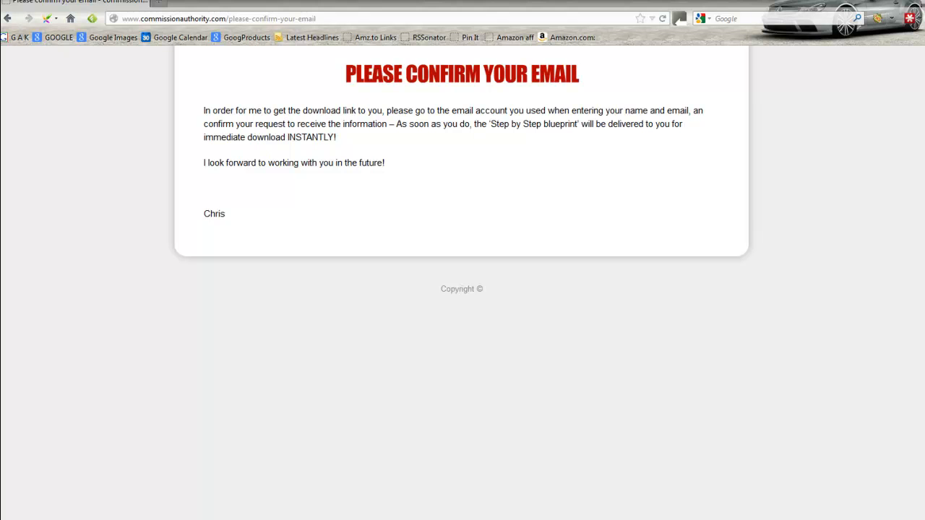
mouse_move(248, 204)
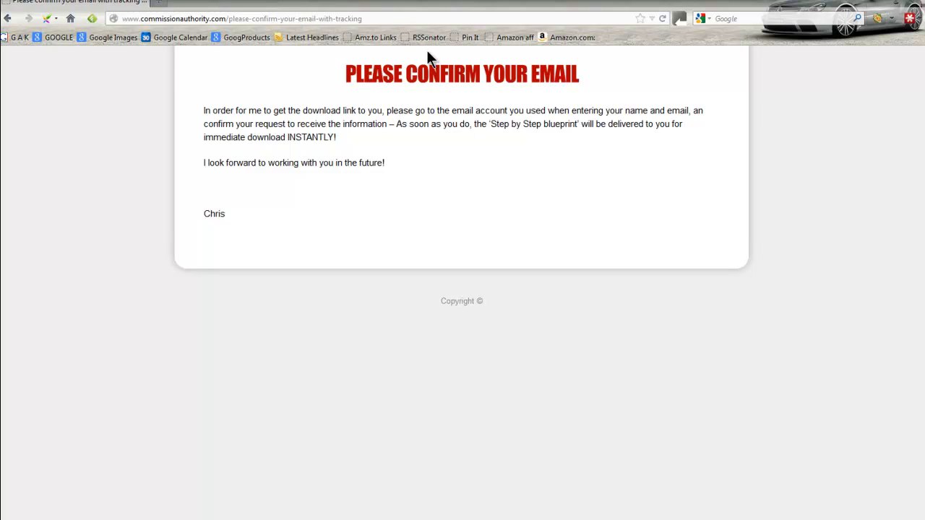
mouse_move(159, 221)
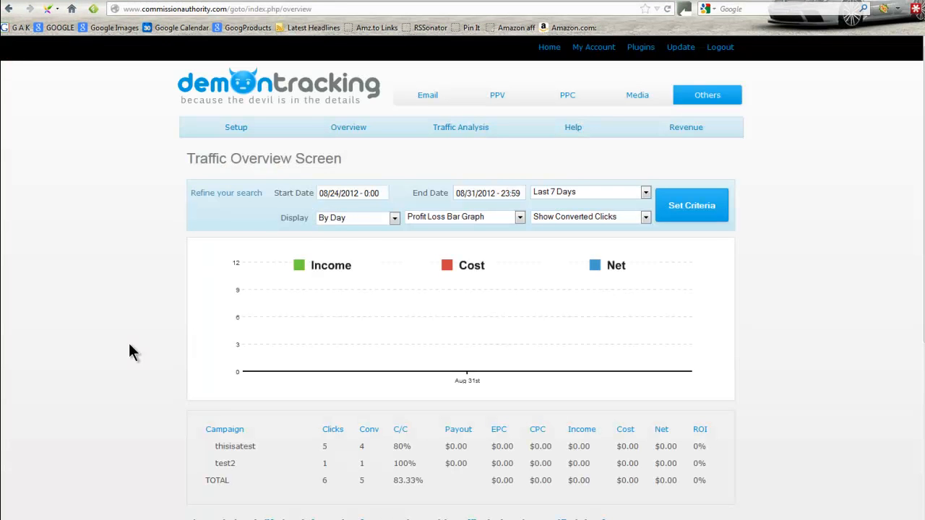
mouse_move(133, 316)
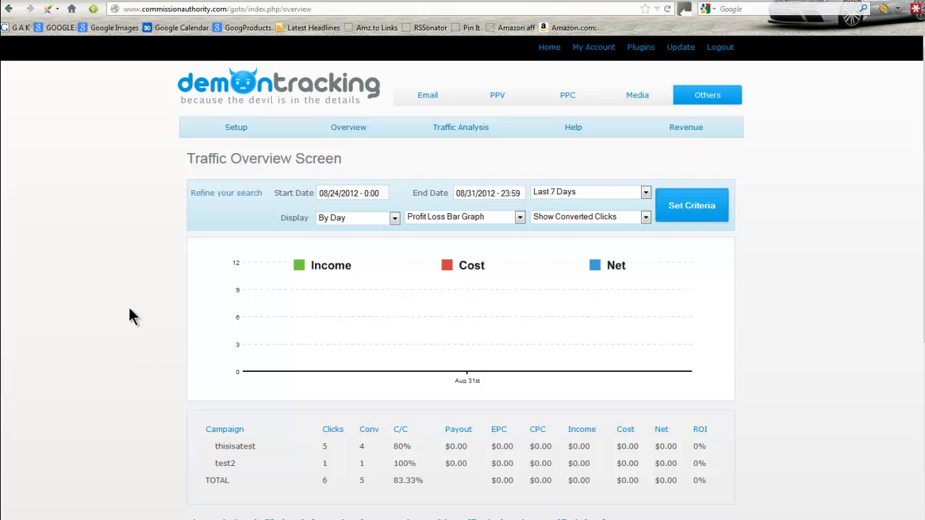
Review the Traffic overview: thisisatest at 5 clicks/4 conversions, test2 at 1/1.
click(348, 127)
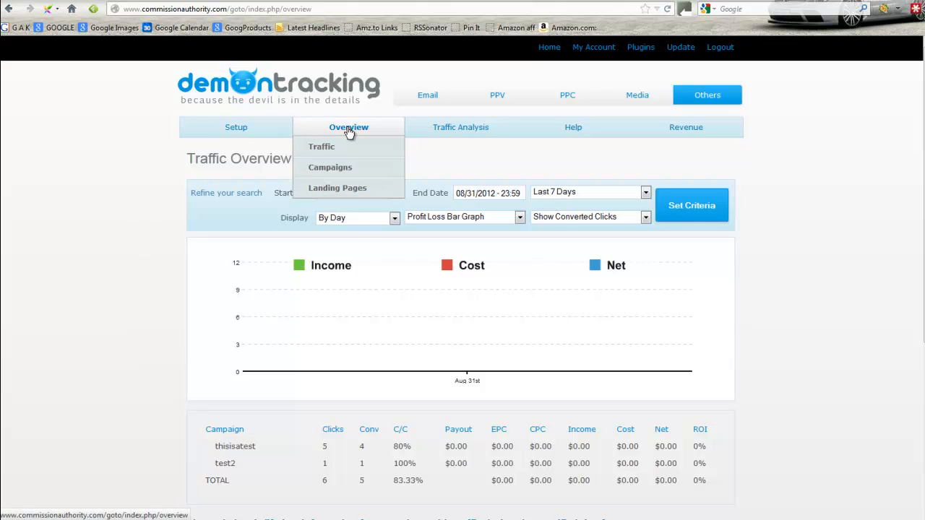
mouse_move(321, 146)
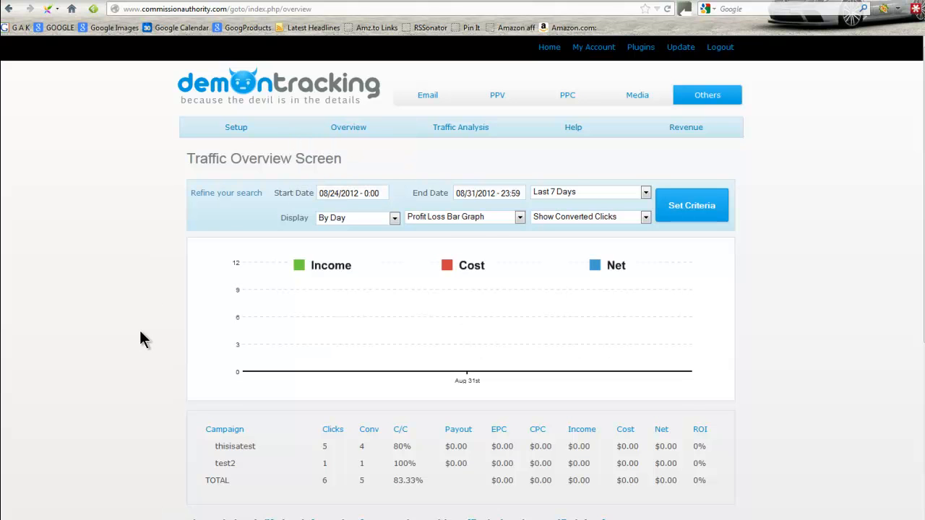
scroll(down, 3)
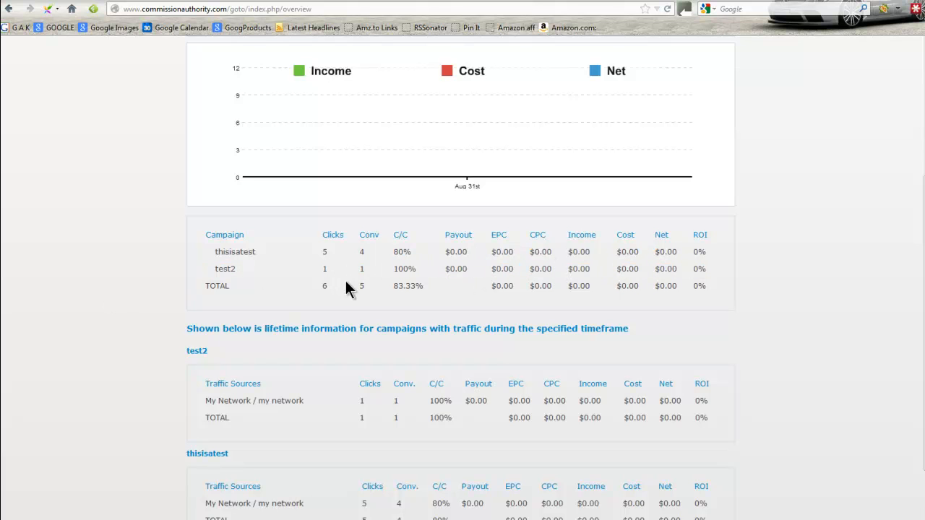
scroll(down, 3)
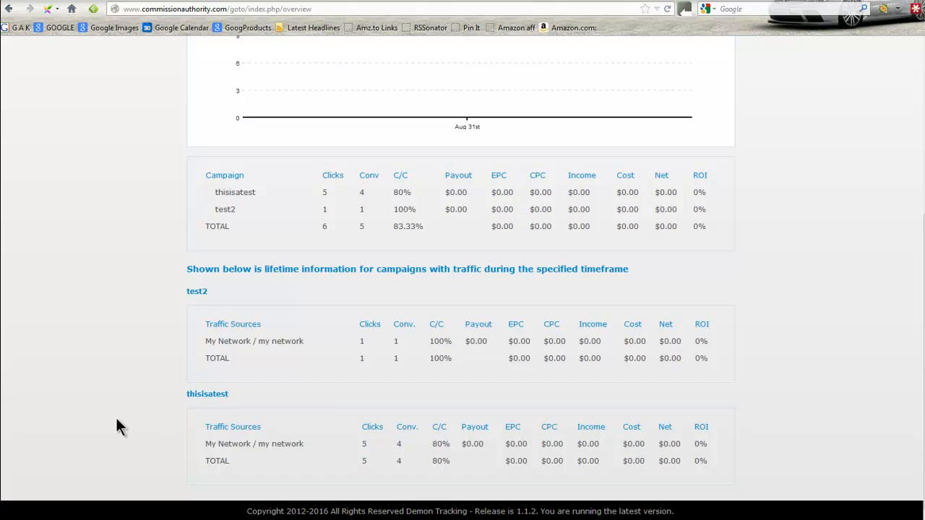
mouse_move(426, 332)
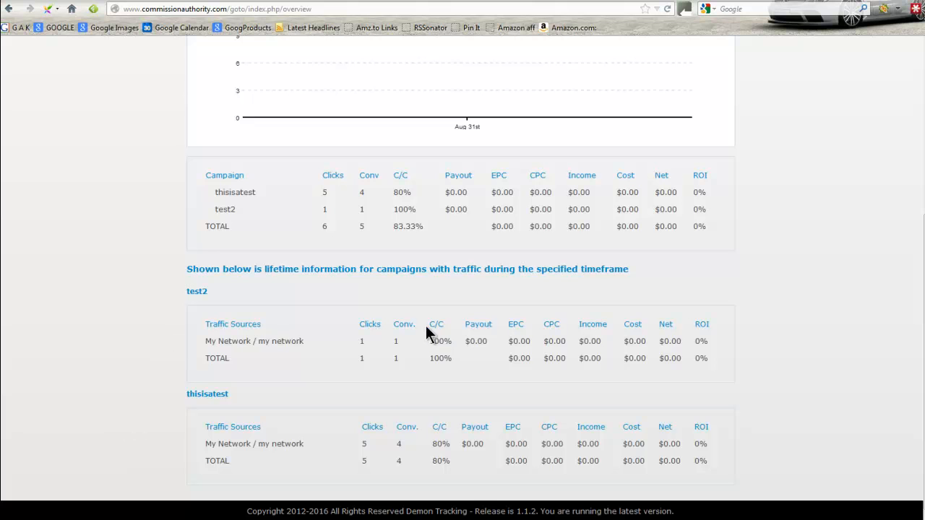
mouse_move(631, 410)
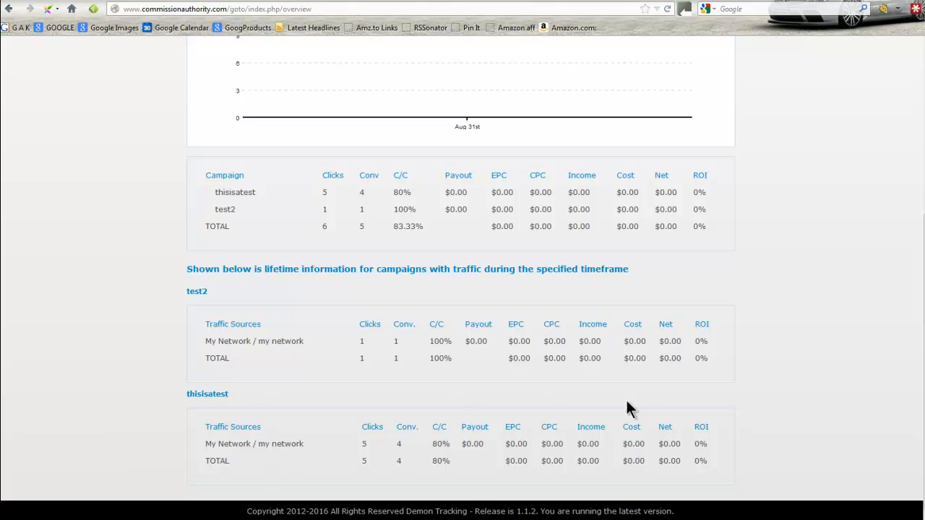
mouse_move(477, 403)
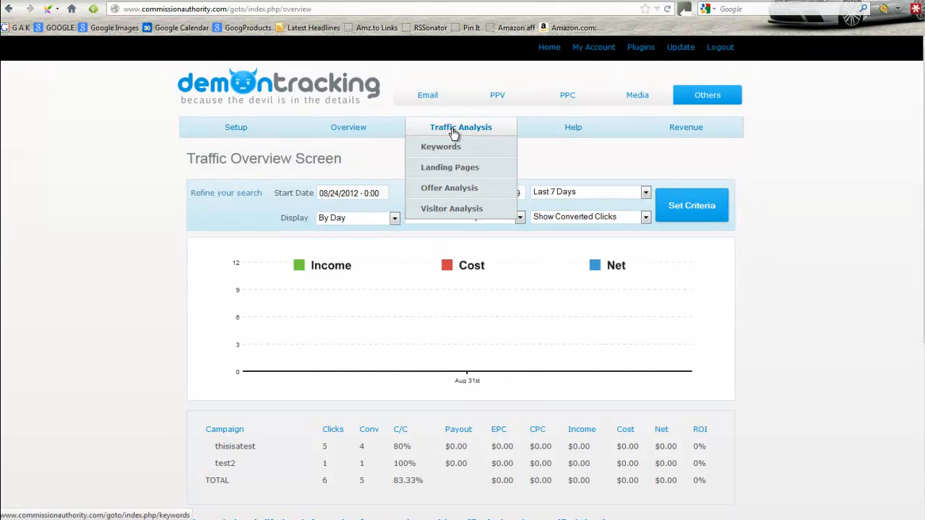
Load the Keywords report for test2, showing Johnc with 1 click and 1 conversion.
click(440, 147)
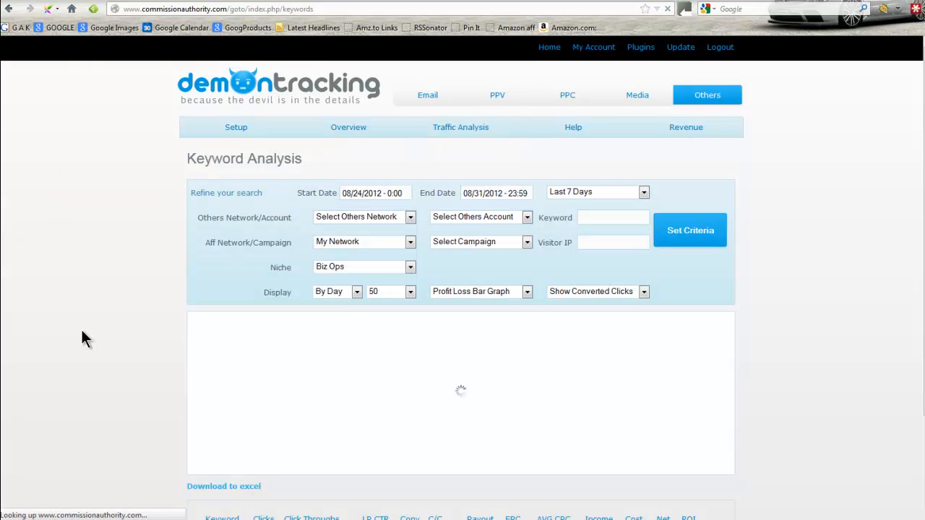
click(689, 229)
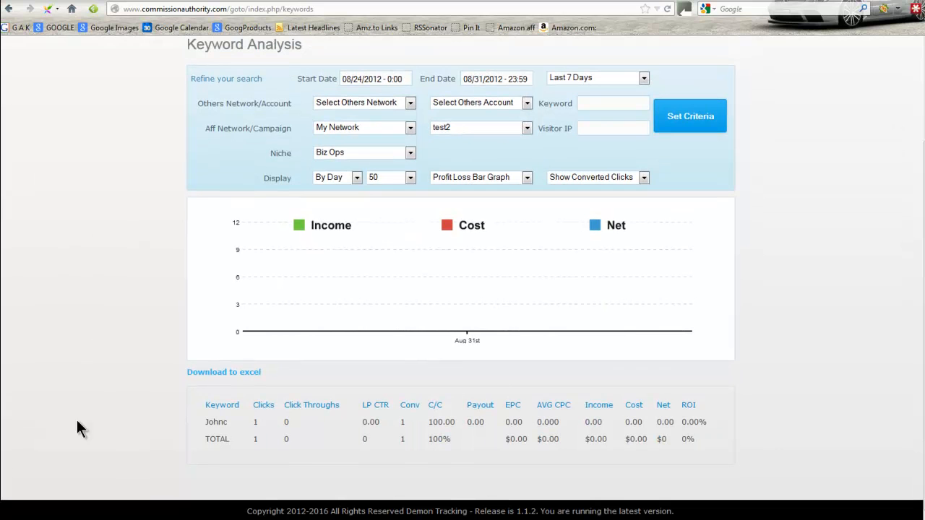
drag(263, 404, 688, 405)
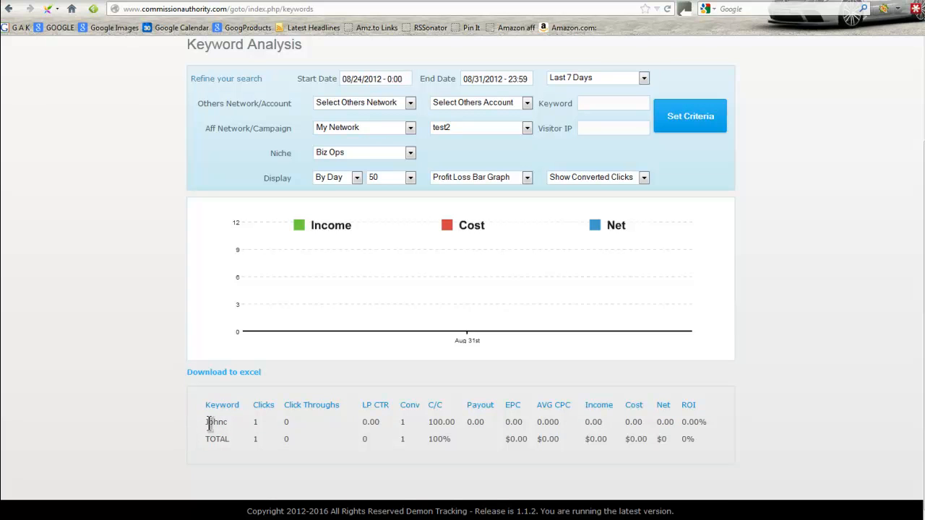
mouse_move(232, 429)
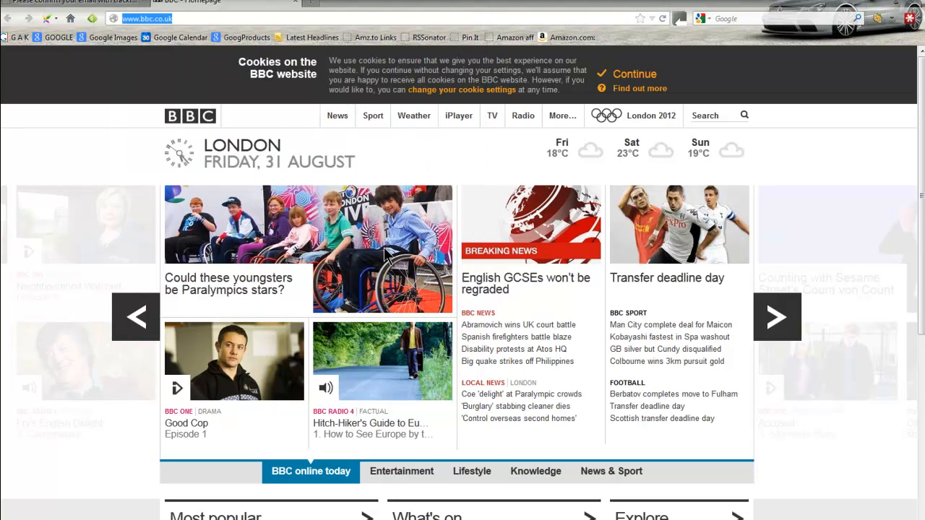
mouse_move(206, 16)
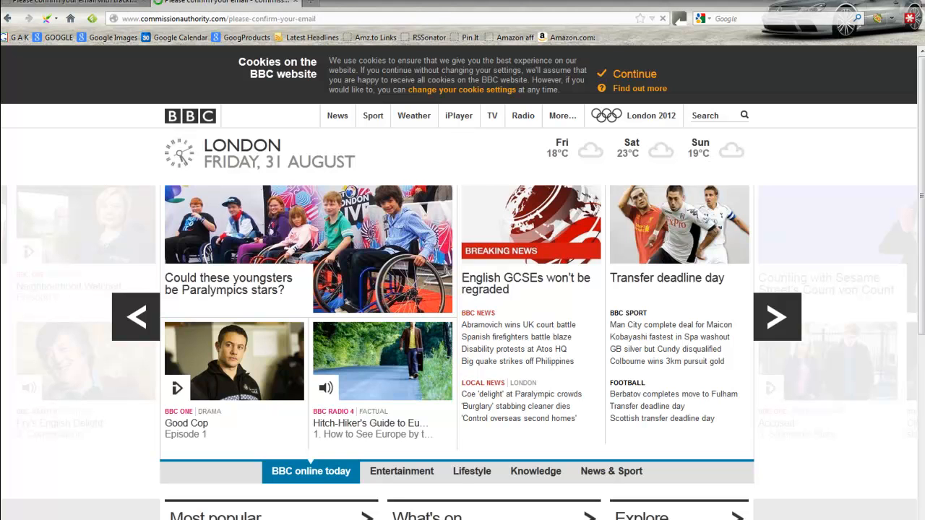
Load the keyword tracking link over the BBC page to reach the confirm-email page.
click(227, 2)
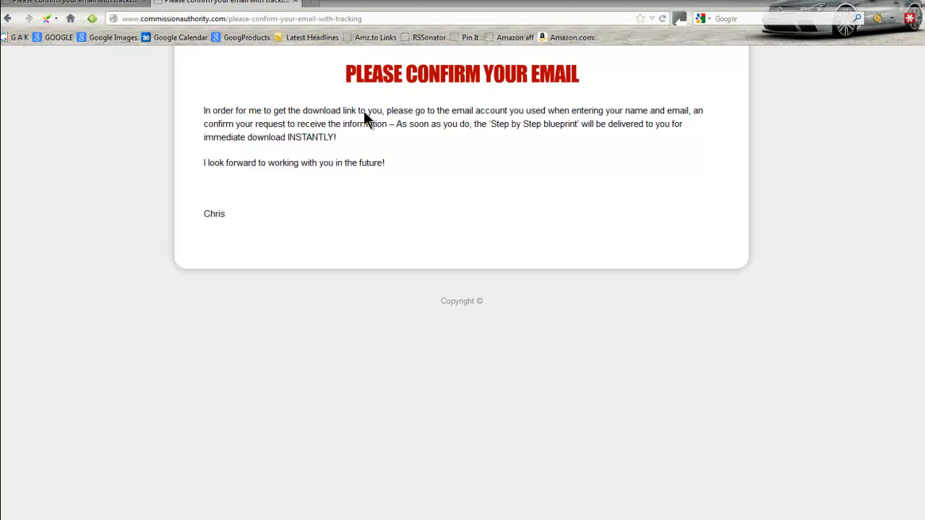
mouse_move(281, 184)
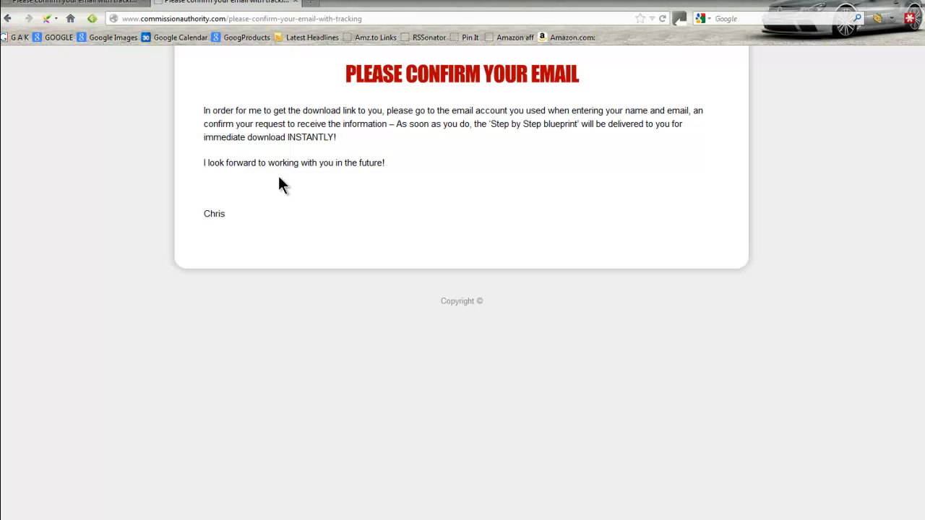
mouse_move(134, 162)
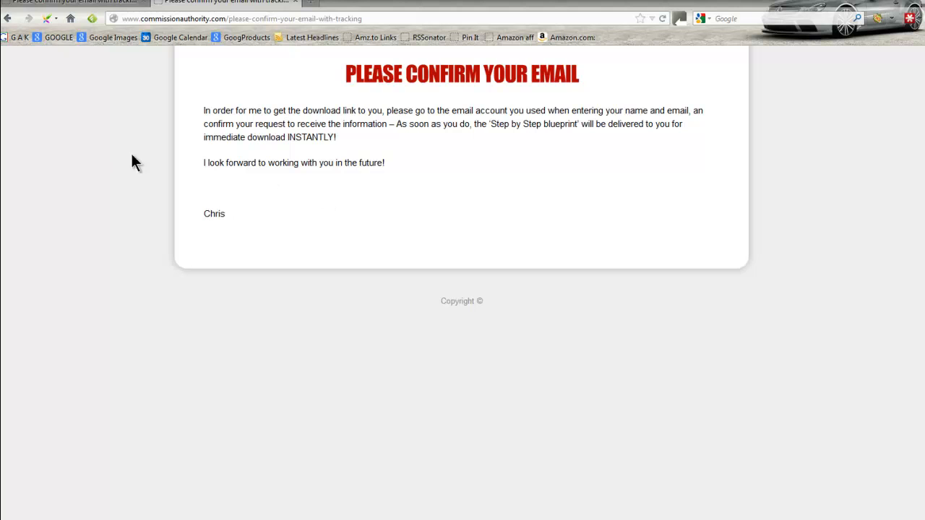
mouse_move(787, 13)
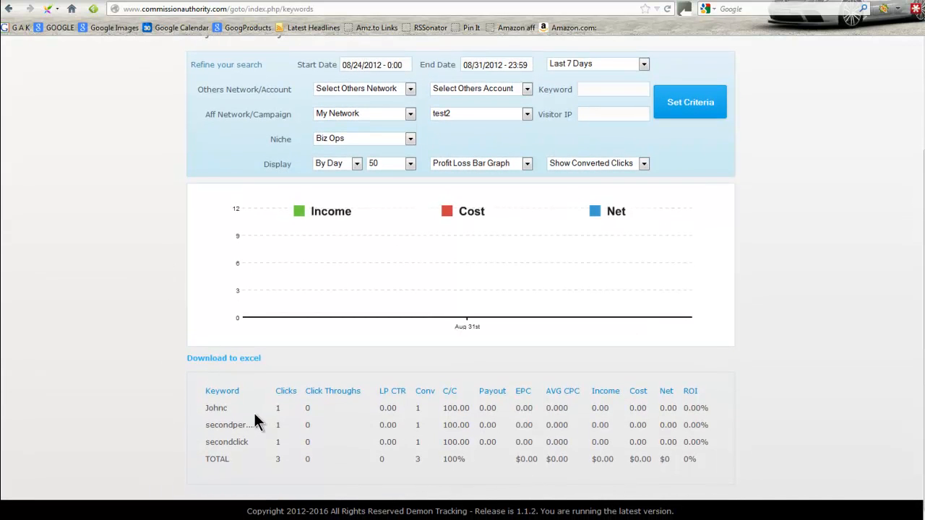
Highlight the secondclick row in test2's three-keyword report, totalling 3 clicks and 3 conversions.
double_click(216, 408)
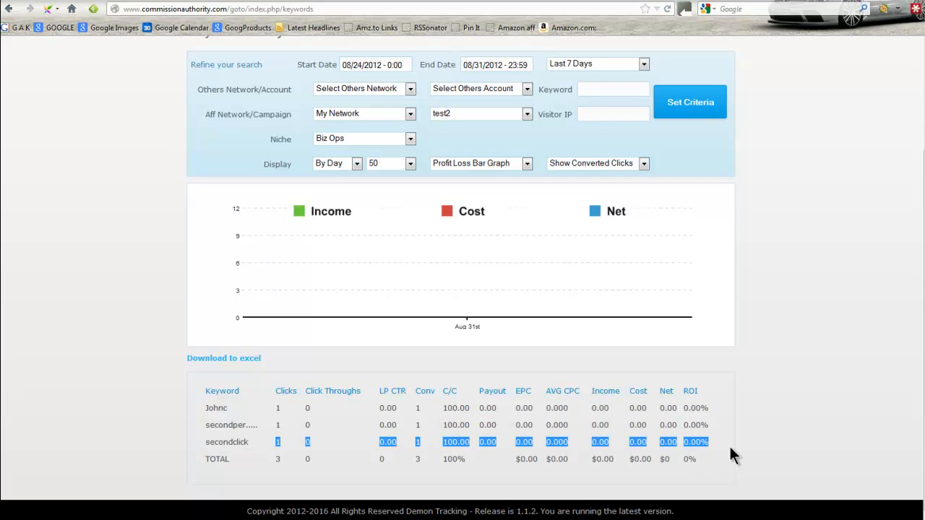
mouse_move(143, 349)
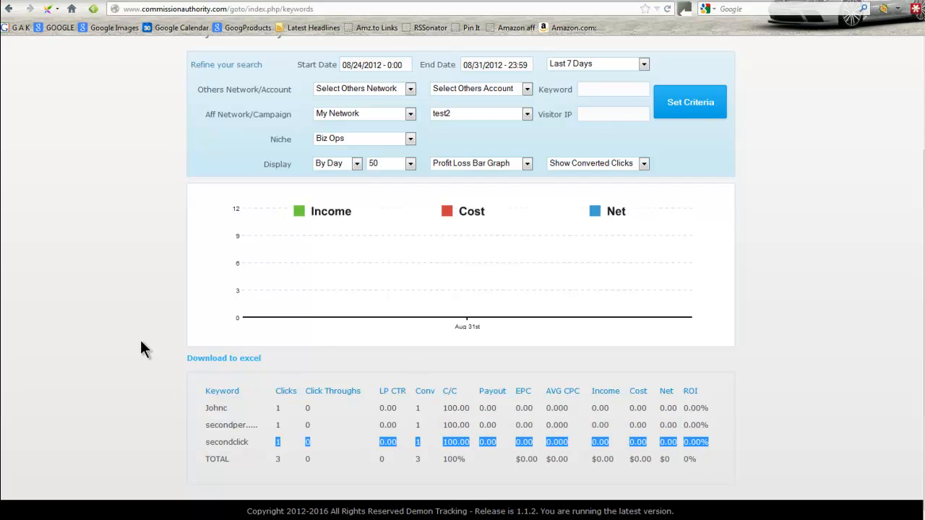
mouse_move(90, 301)
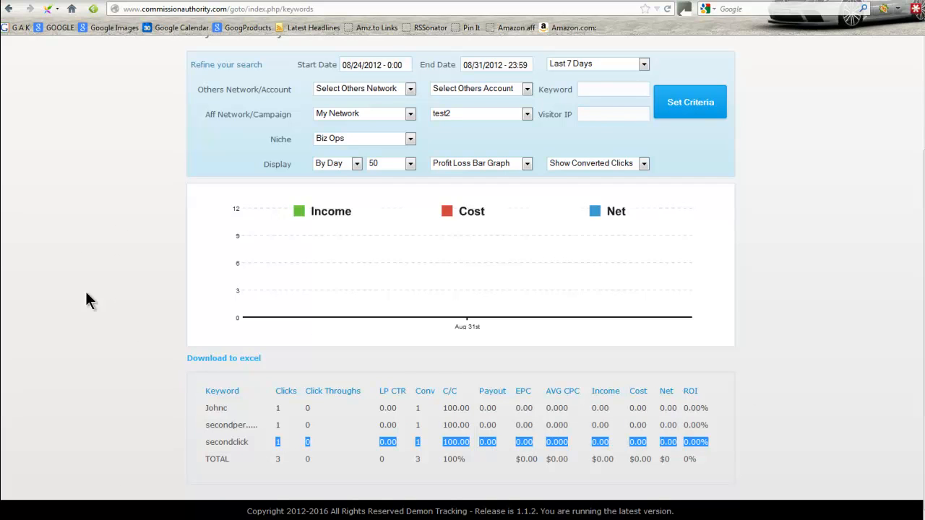
mouse_move(105, 340)
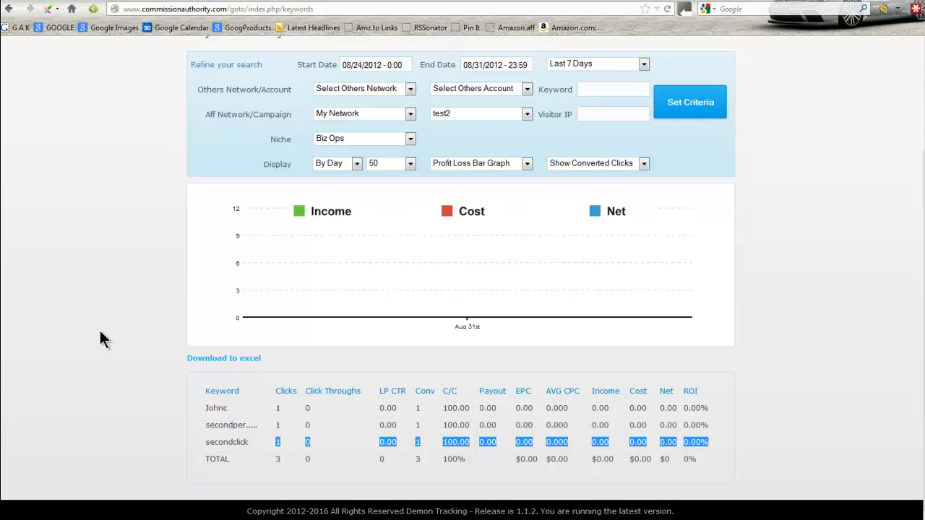
mouse_move(98, 346)
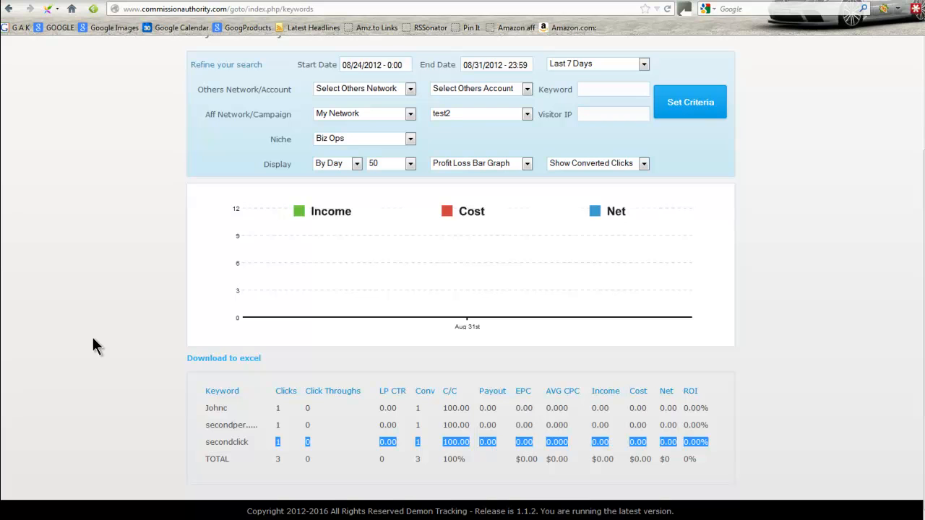
mouse_move(79, 195)
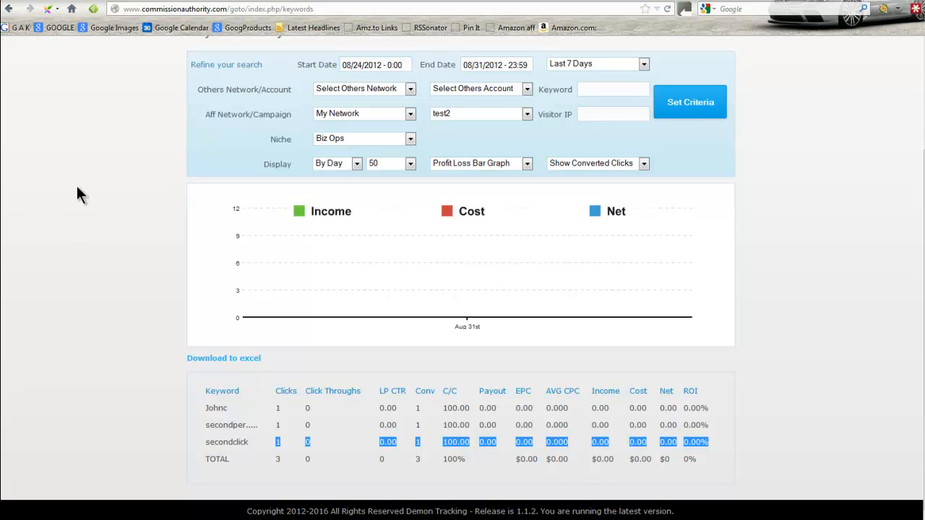
mouse_move(77, 230)
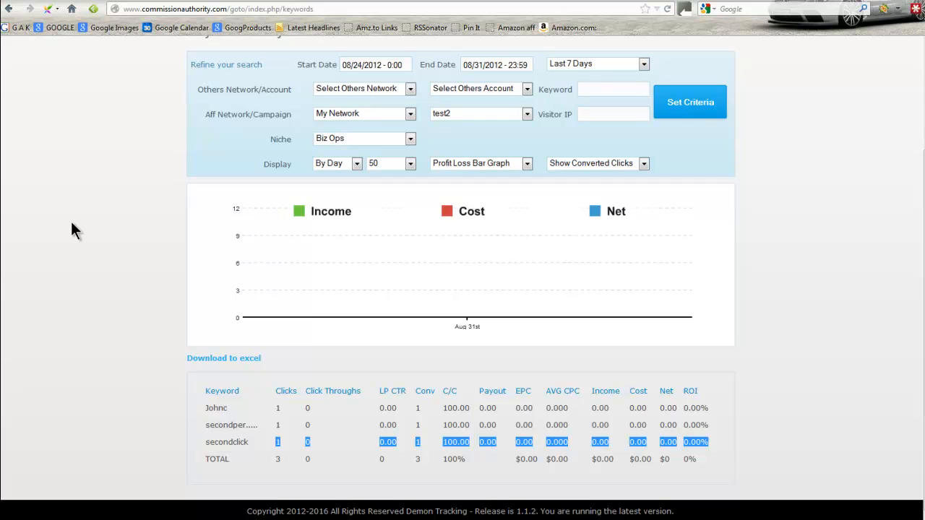
mouse_move(83, 163)
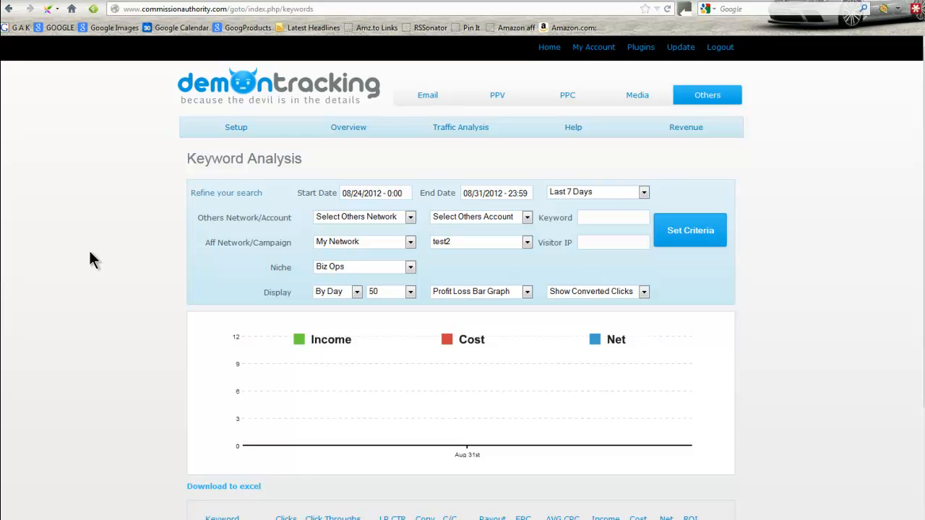
mouse_move(158, 282)
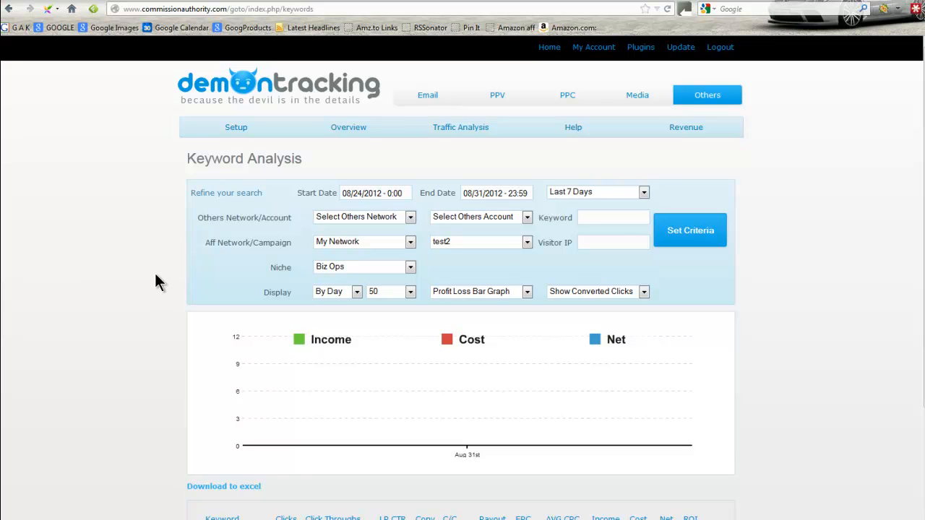